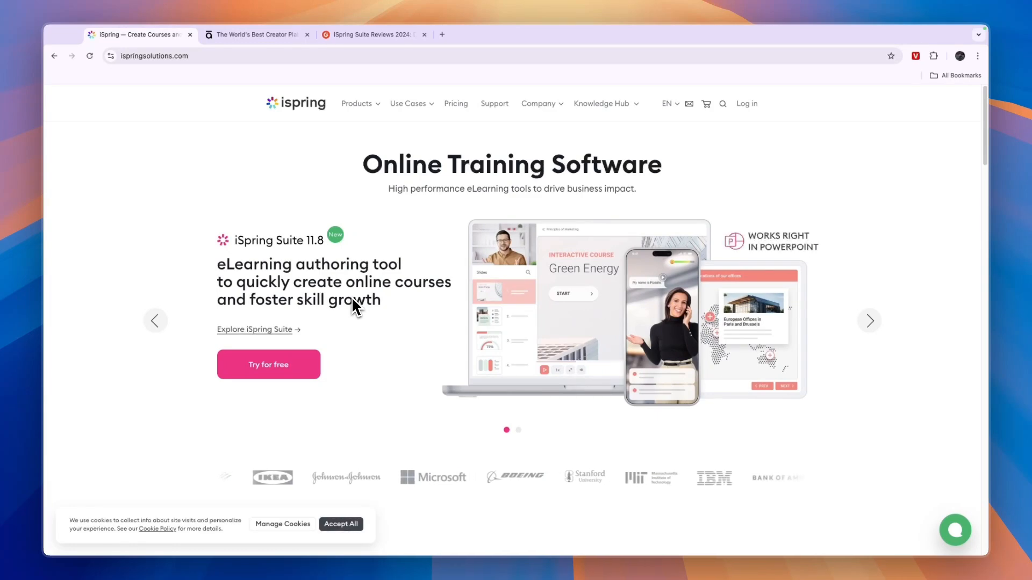
# Switch from the iSpring homepage tab to the Articulate homepage tab.
pyautogui.click(257, 34)
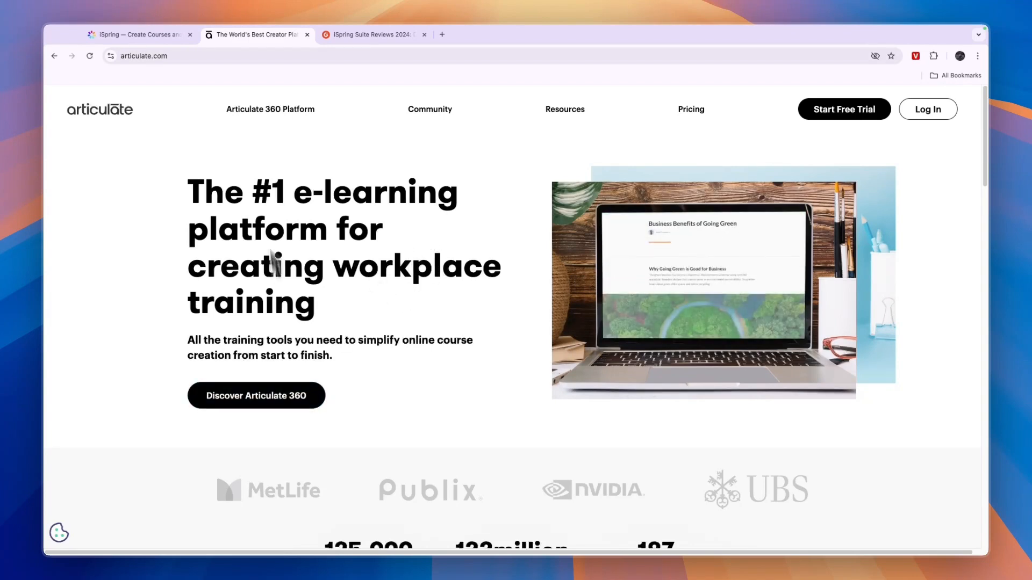
# Navigate from the Articulate 360 Platform menu to the Articulate 360 Overview page.
pyautogui.click(268, 110)
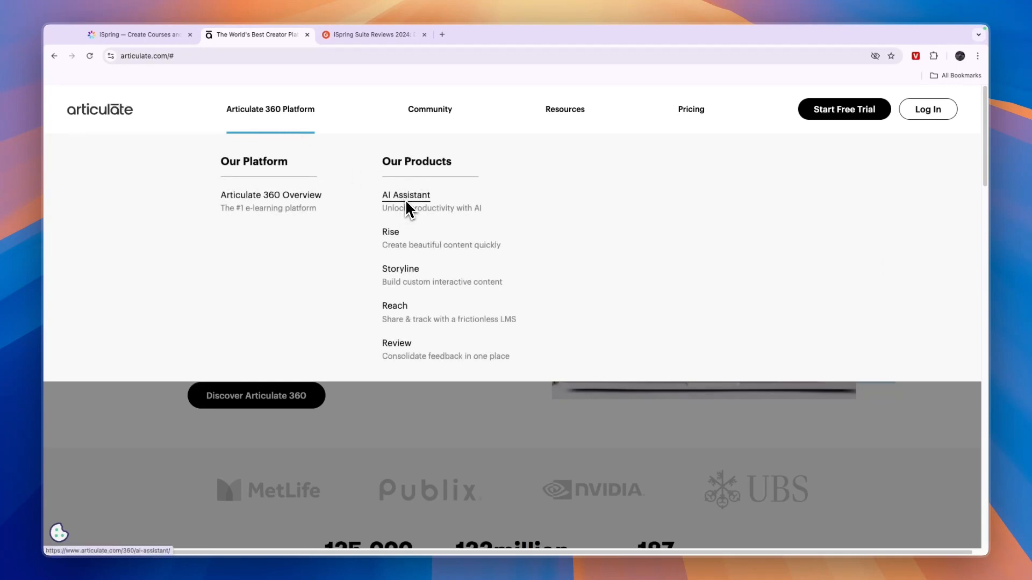
pyautogui.moveTo(455, 257)
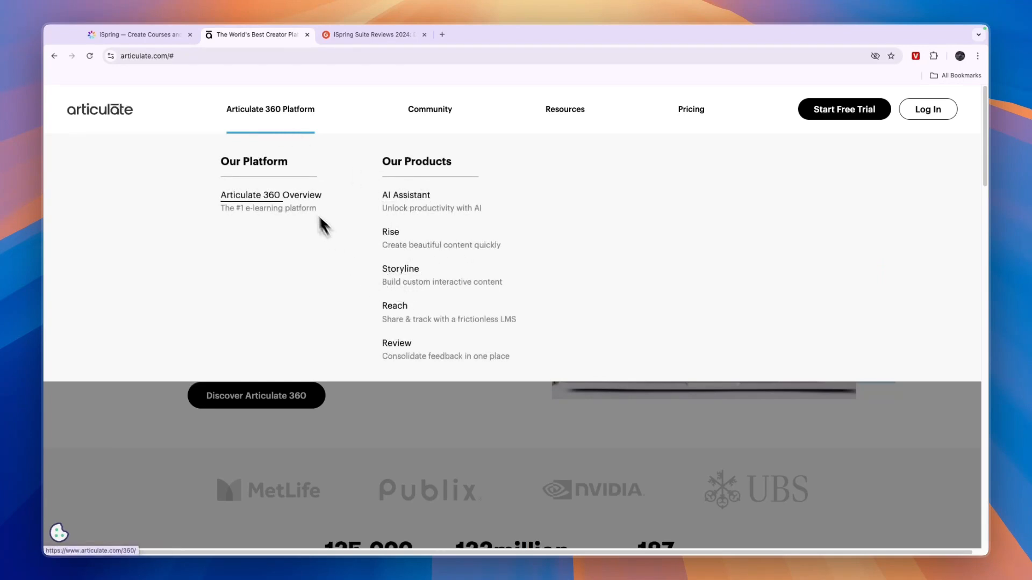
pyautogui.click(271, 195)
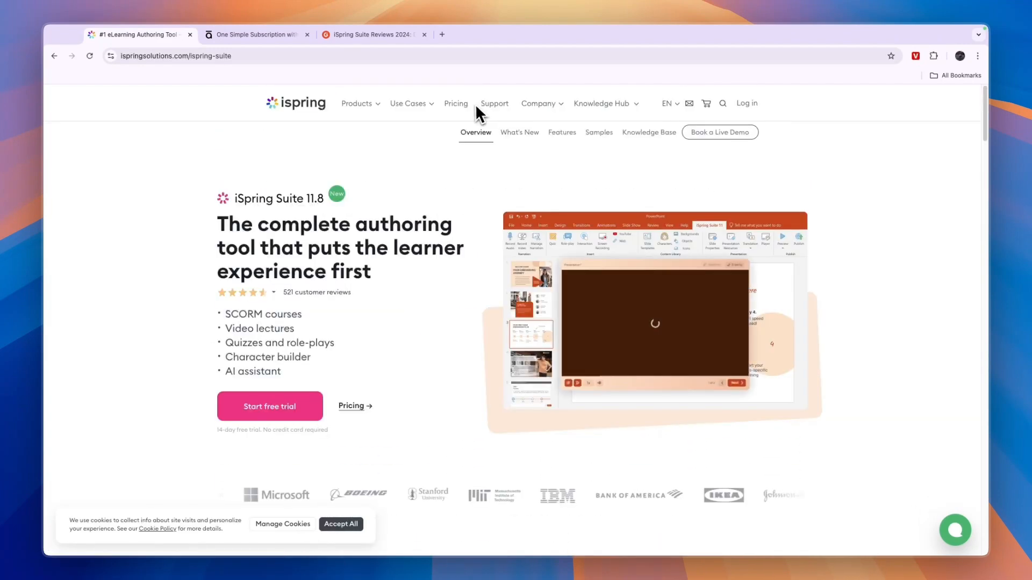
# Go to iSpring Pricing showing Suite plans at $770, $970 and $1,970 per author/year.
pyautogui.click(456, 103)
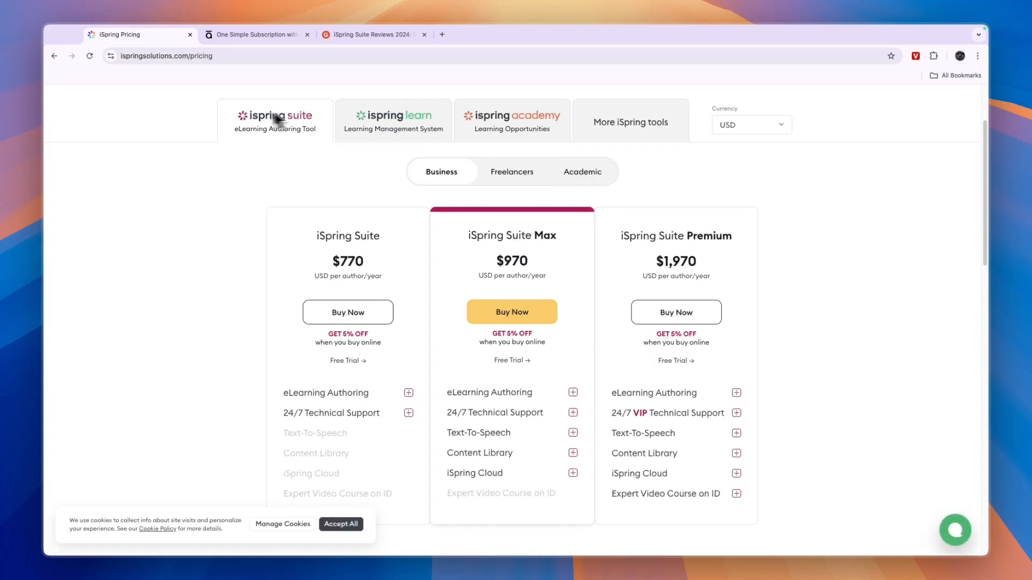
pyautogui.moveTo(287, 133)
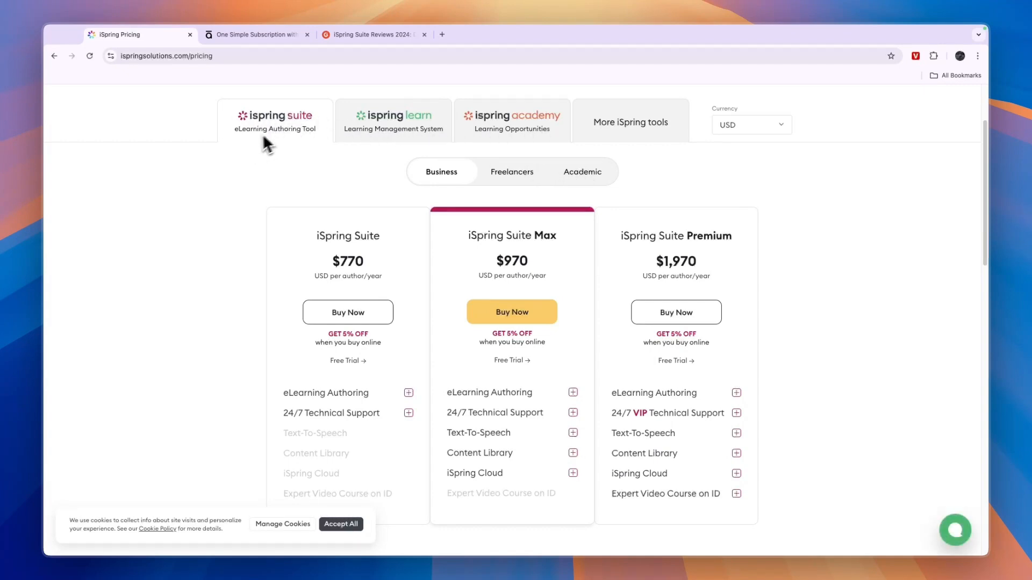
pyautogui.moveTo(347, 136)
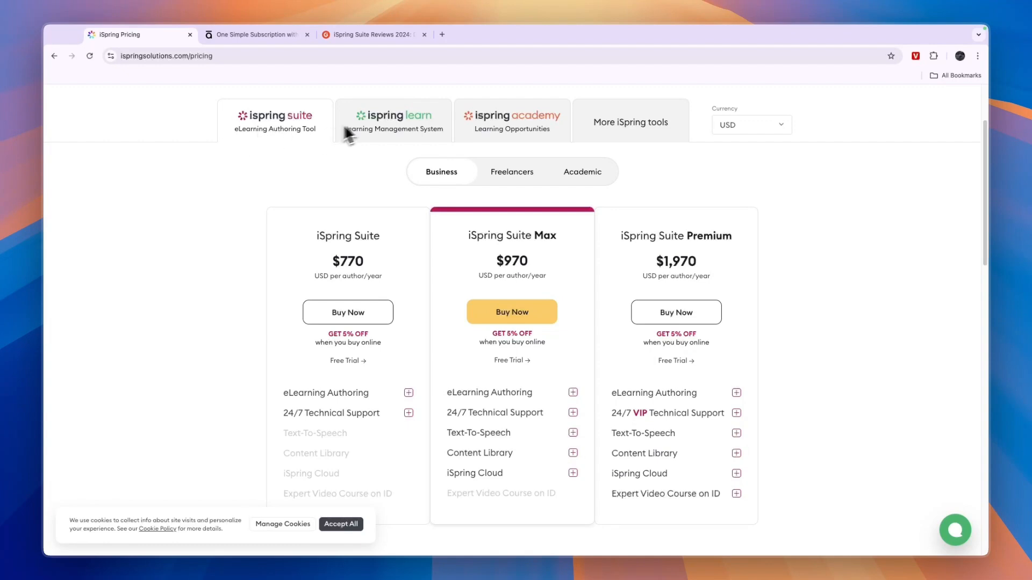
# View iSpring Learn LMS pricing, briefly checking iSpring Academy pricing in between.
pyautogui.click(393, 120)
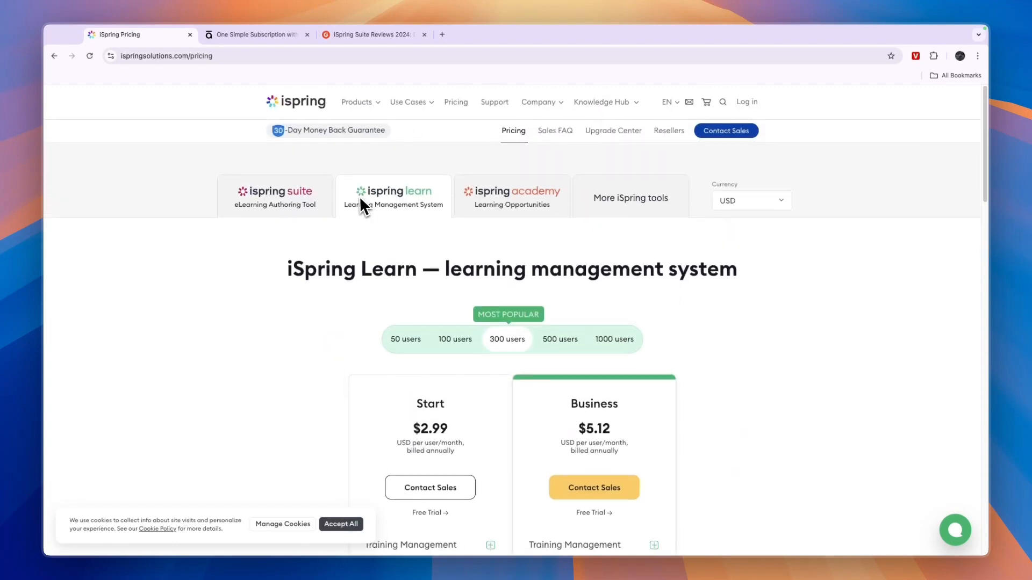
pyautogui.scroll(-3)
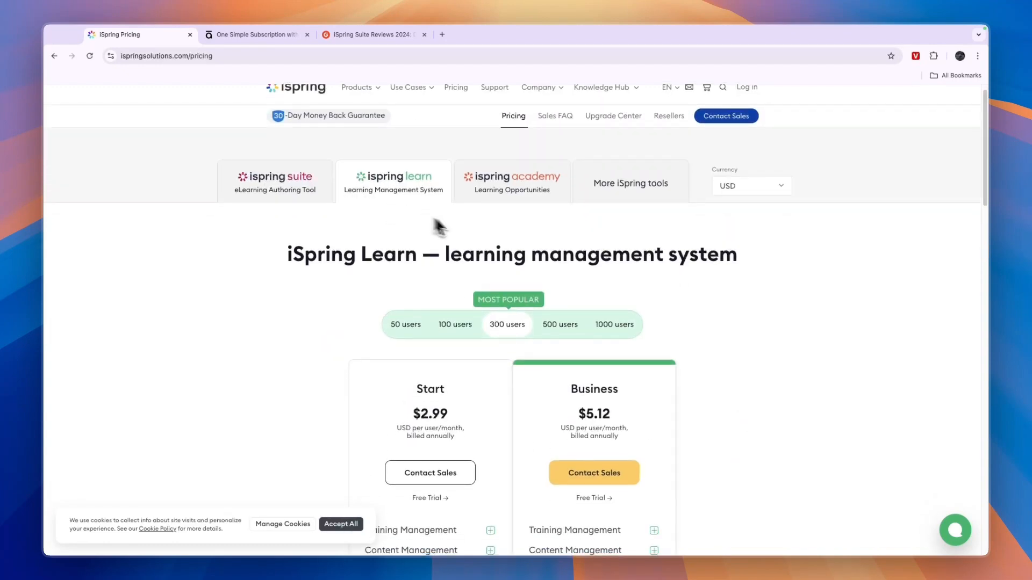
pyautogui.click(512, 180)
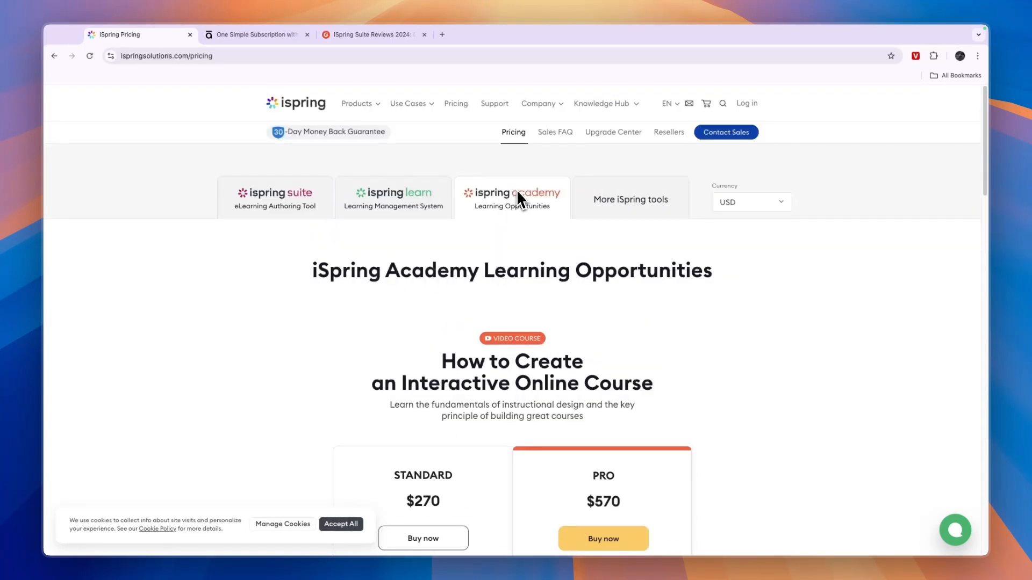
pyautogui.click(393, 197)
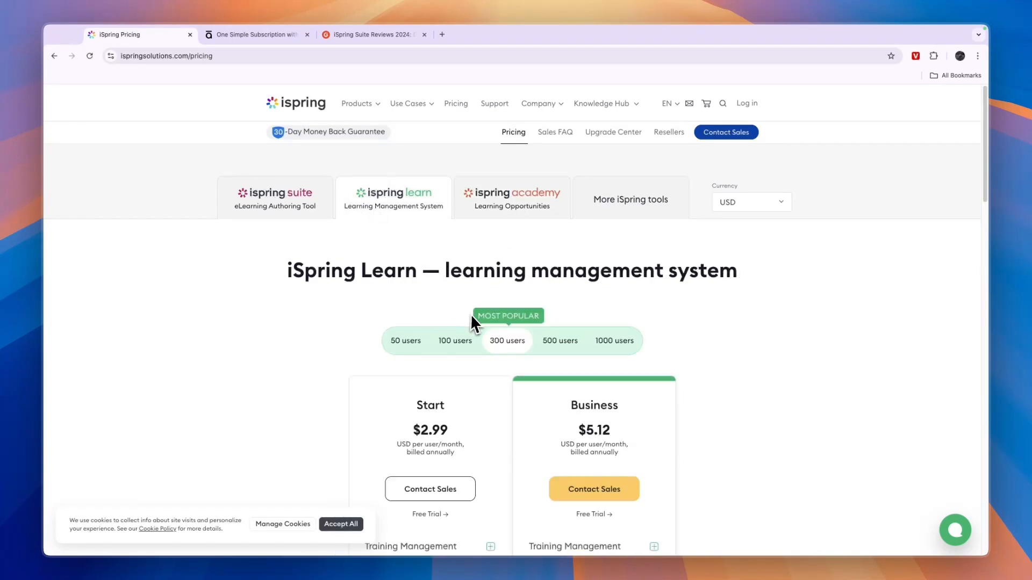
pyautogui.scroll(-3)
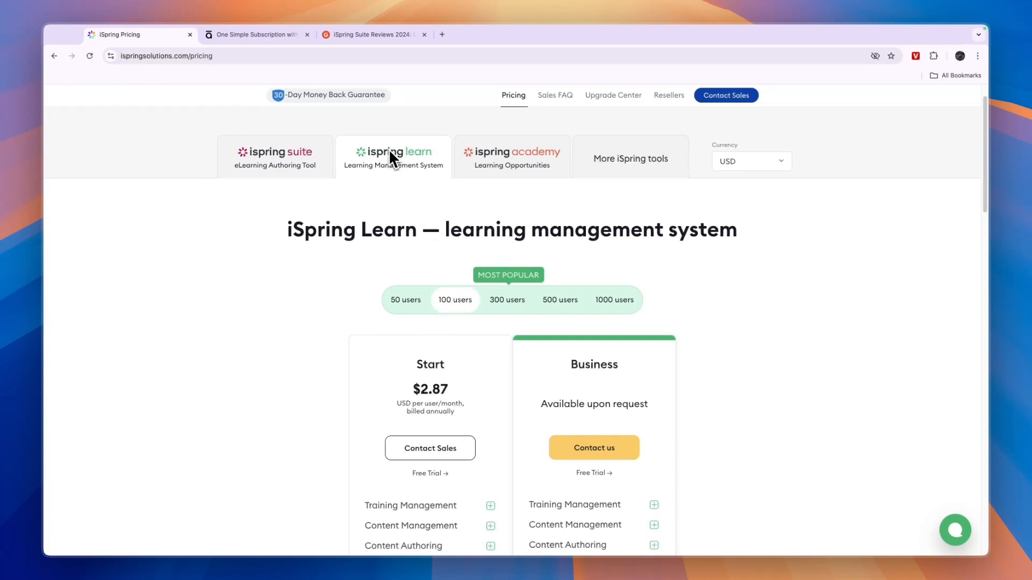
pyautogui.moveTo(383, 176)
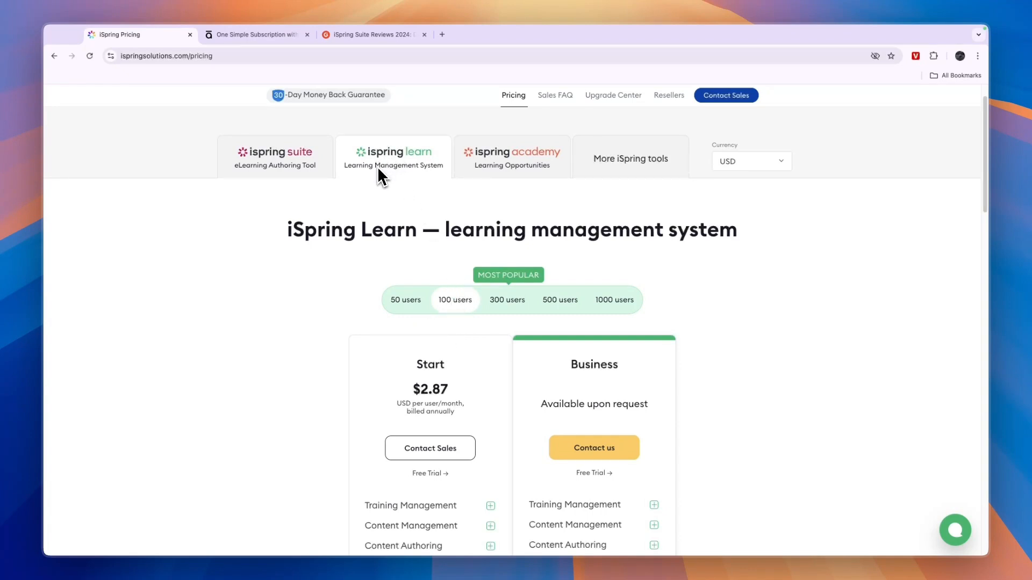
# Compare iSpring Learn prices for 50 and 100 users, Start at $2.87 per user/month.
pyautogui.scroll(-3)
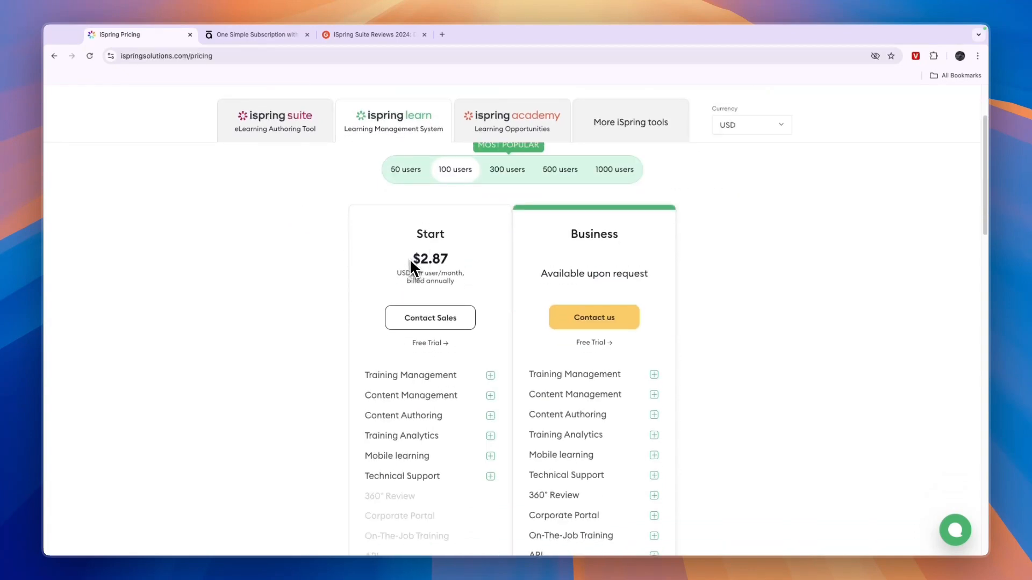
pyautogui.click(405, 169)
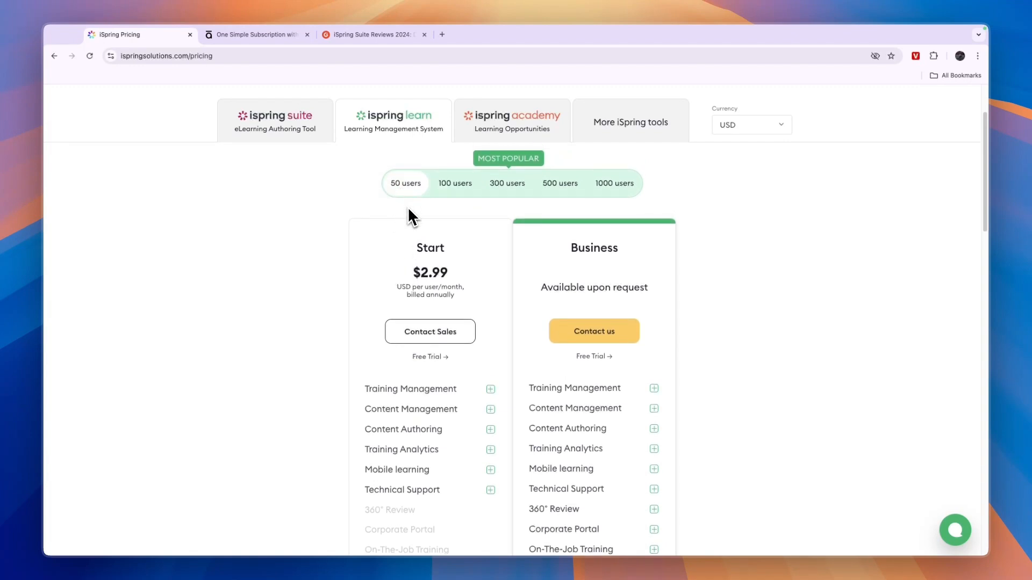
pyautogui.moveTo(412, 282)
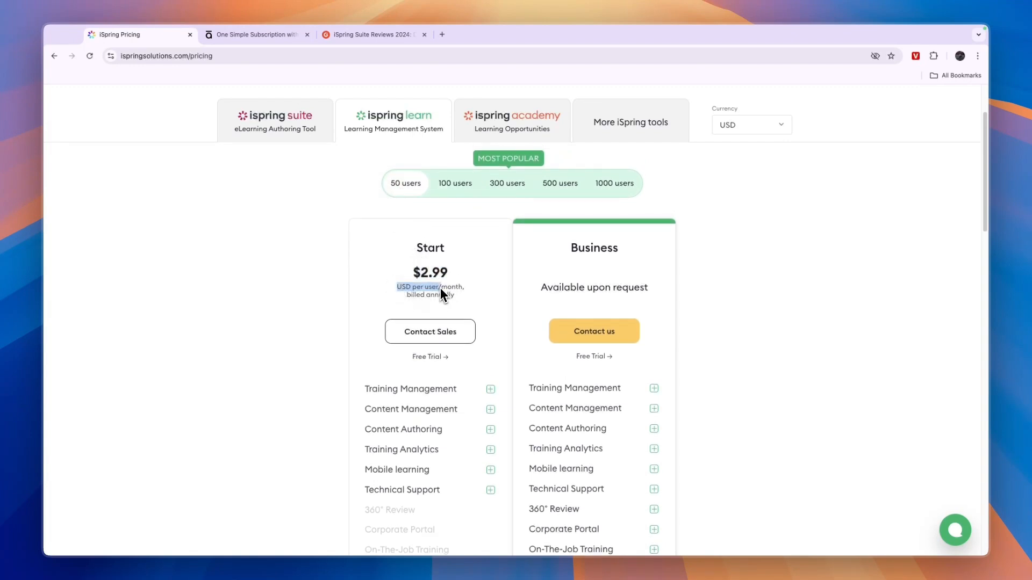
pyautogui.scroll(-3)
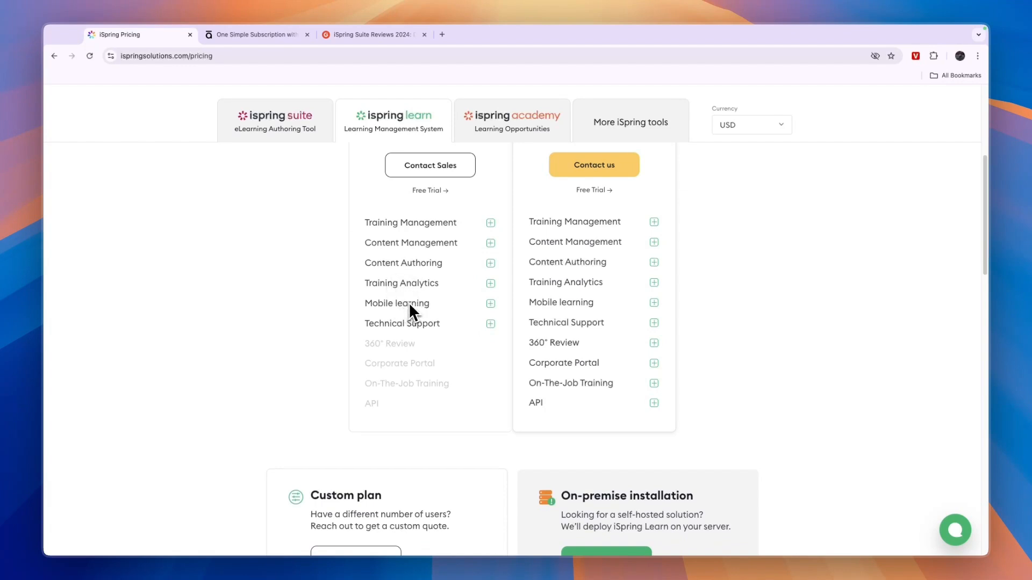
pyautogui.moveTo(403, 329)
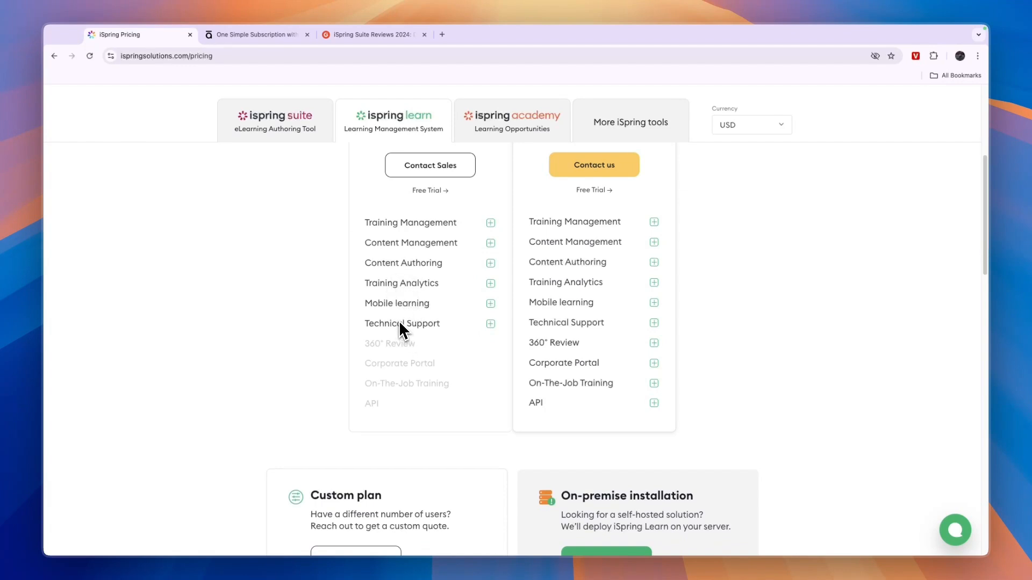
pyautogui.moveTo(566, 359)
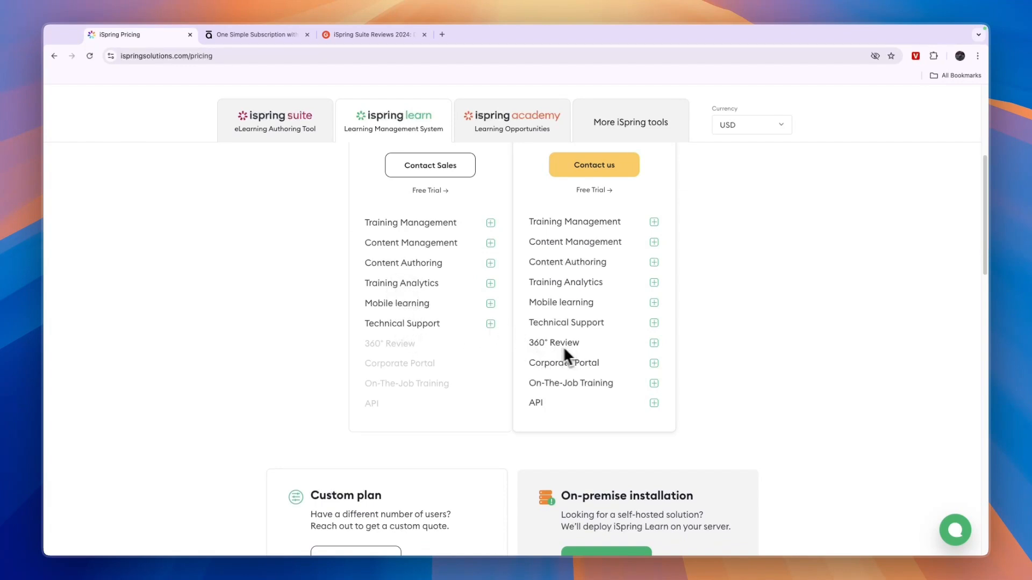
pyautogui.moveTo(569, 382)
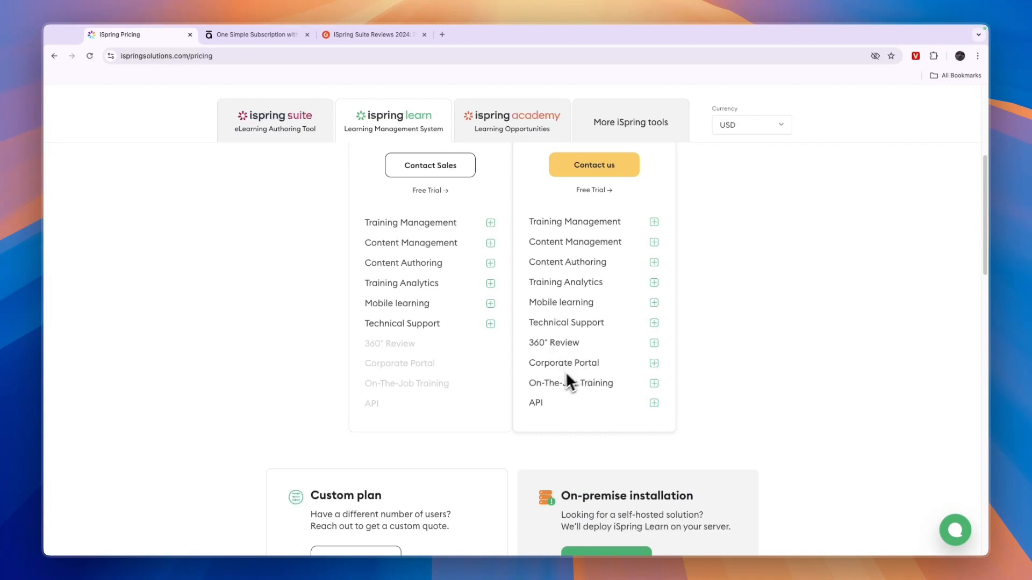
pyautogui.moveTo(584, 406)
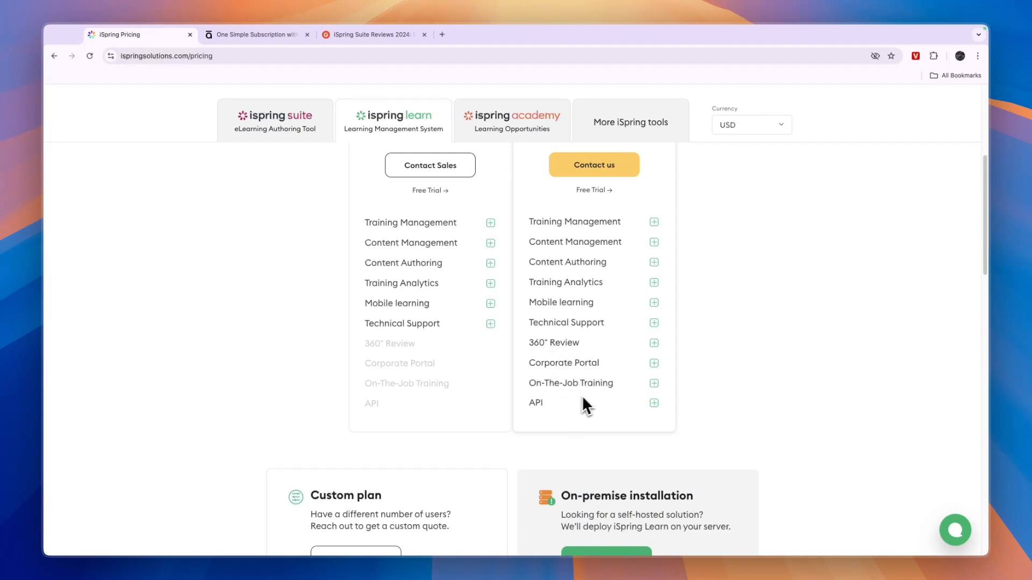
pyautogui.scroll(-3)
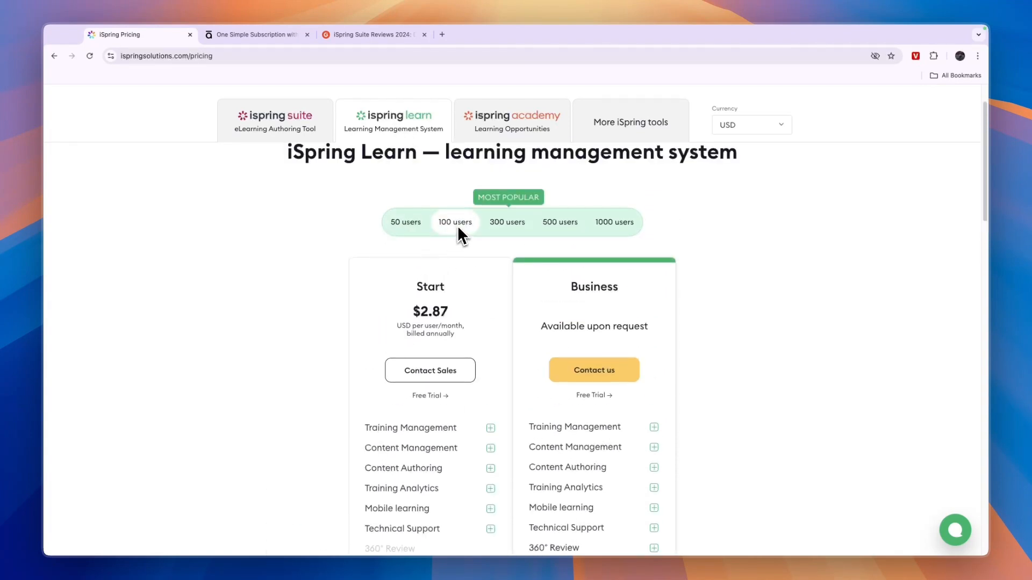
# Review iSpring Learn 300-user pricing (Start $2.29, Business $3.14), then return to Articulate 360.
pyautogui.click(507, 221)
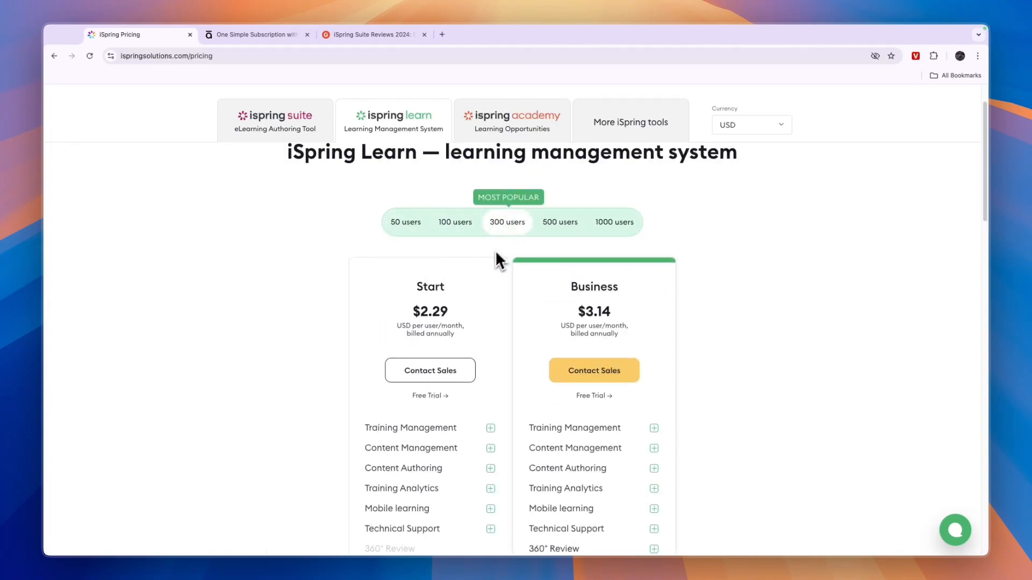
pyautogui.moveTo(523, 281)
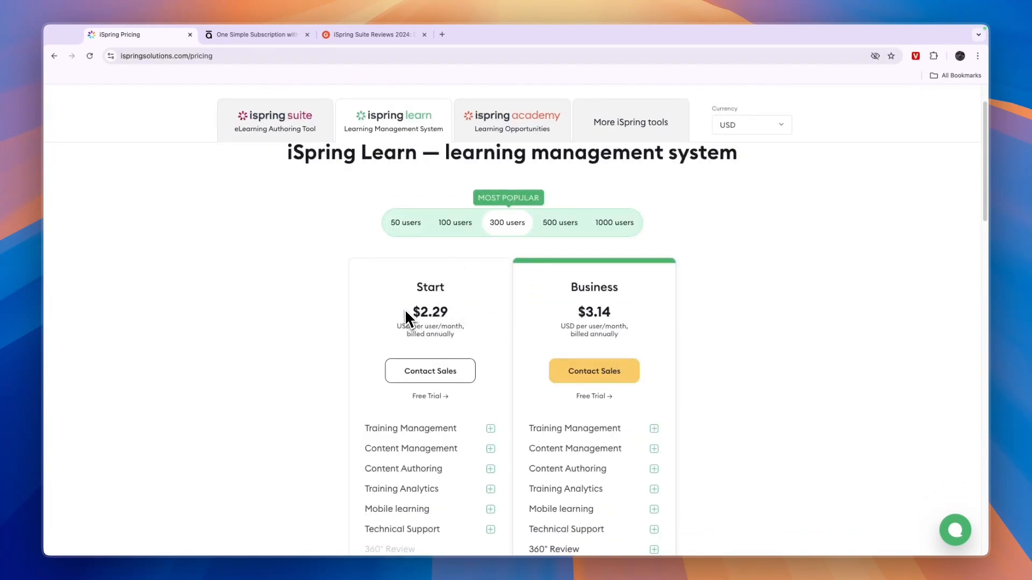
pyautogui.doubleClick(430, 312)
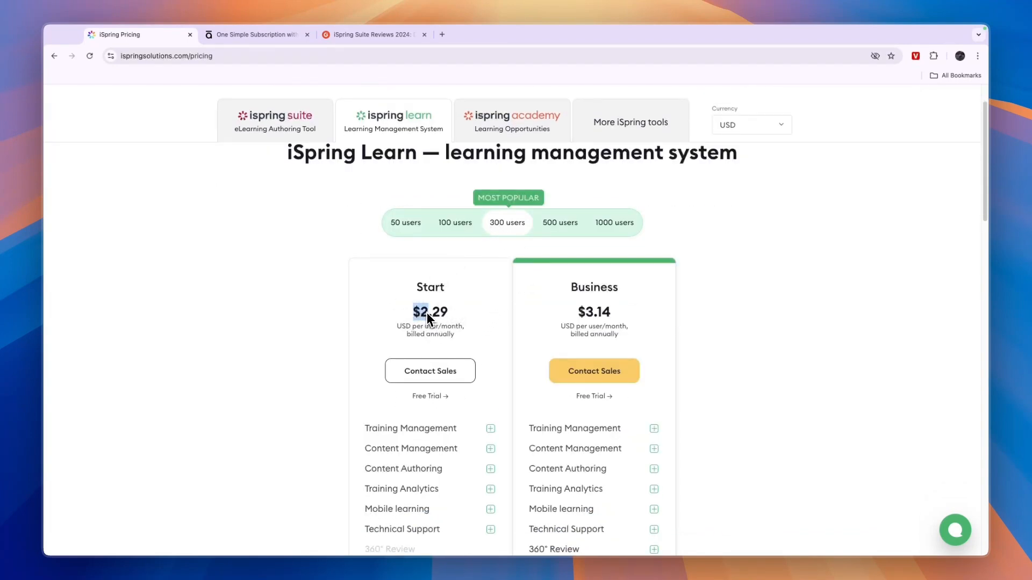
pyautogui.moveTo(651, 313)
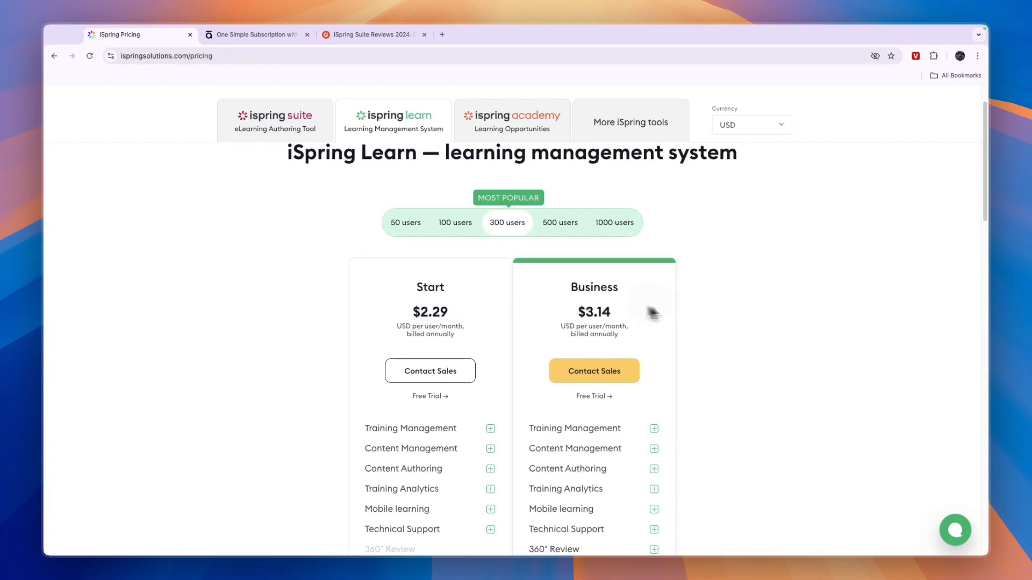
pyautogui.doubleClick(585, 312)
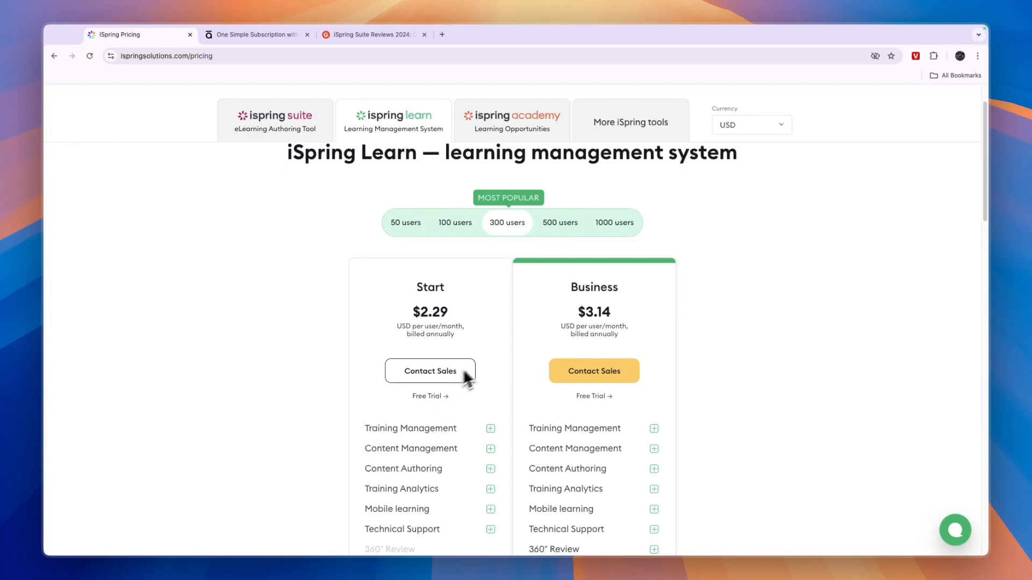
pyautogui.scroll(-3)
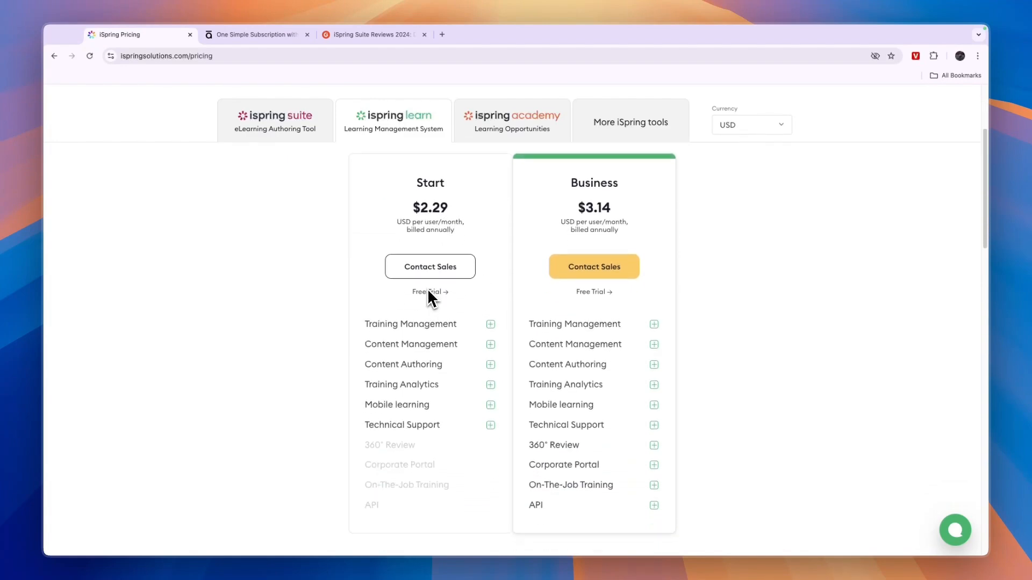
pyautogui.scroll(-3)
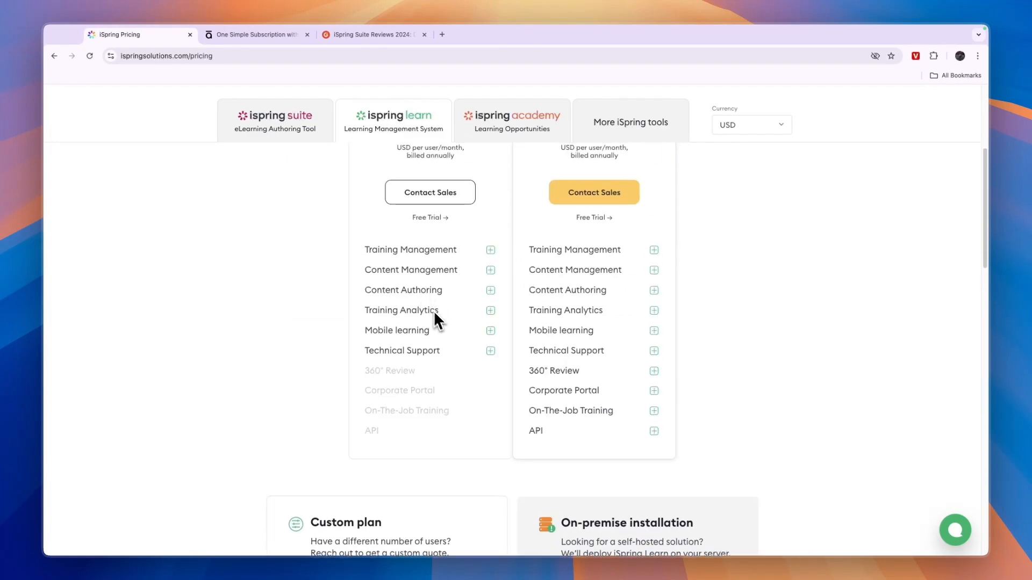
pyautogui.click(256, 35)
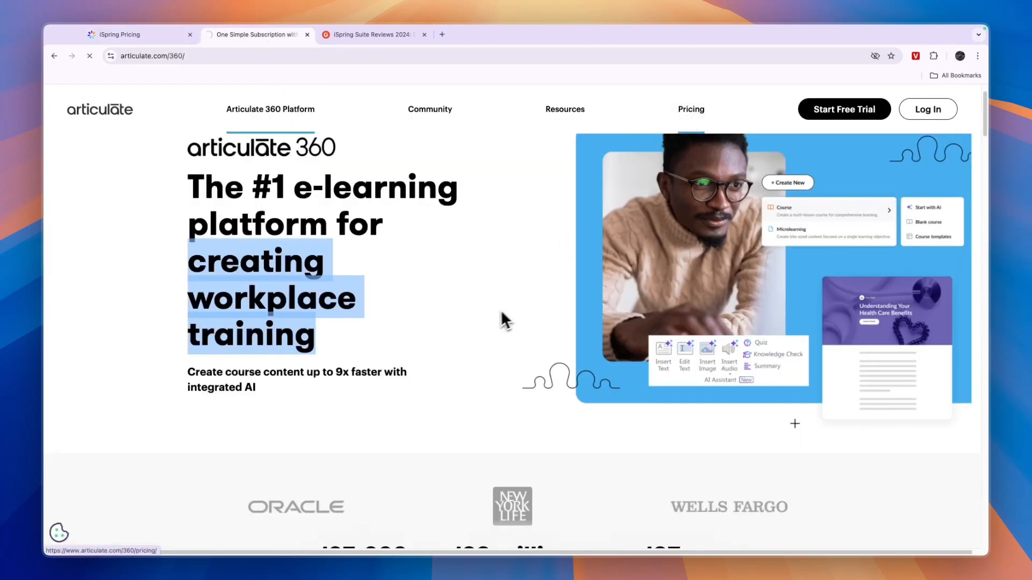
# Review Articulate 360 Companies pricing: Teams Plan at $1,499 per user annually with its features.
pyautogui.click(690, 109)
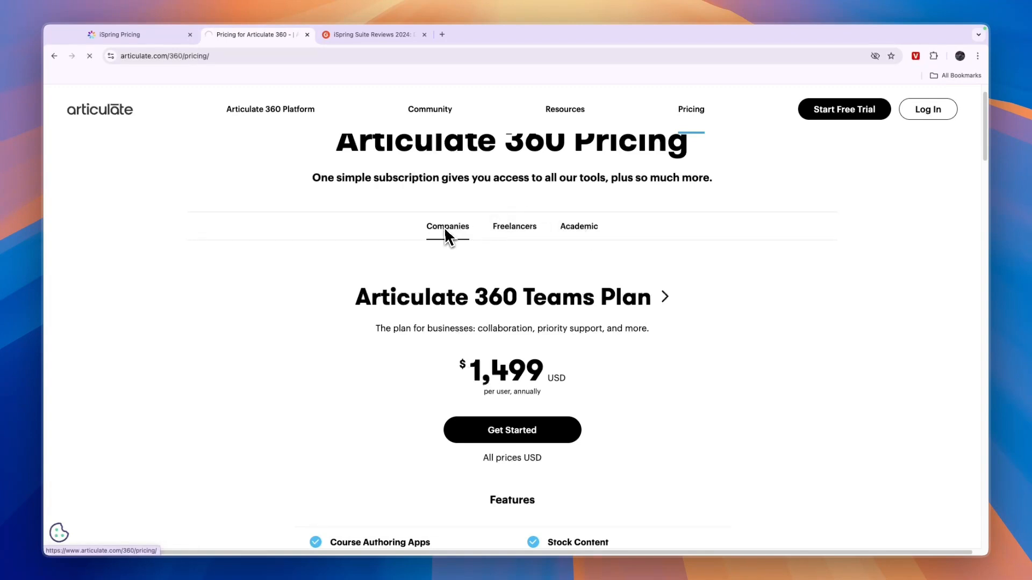
pyautogui.click(515, 227)
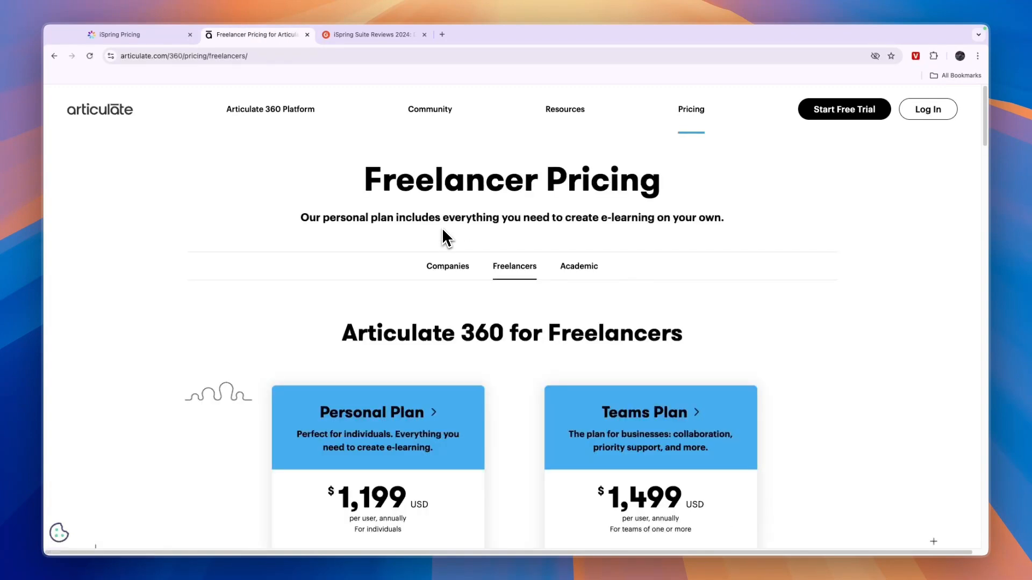
pyautogui.click(447, 267)
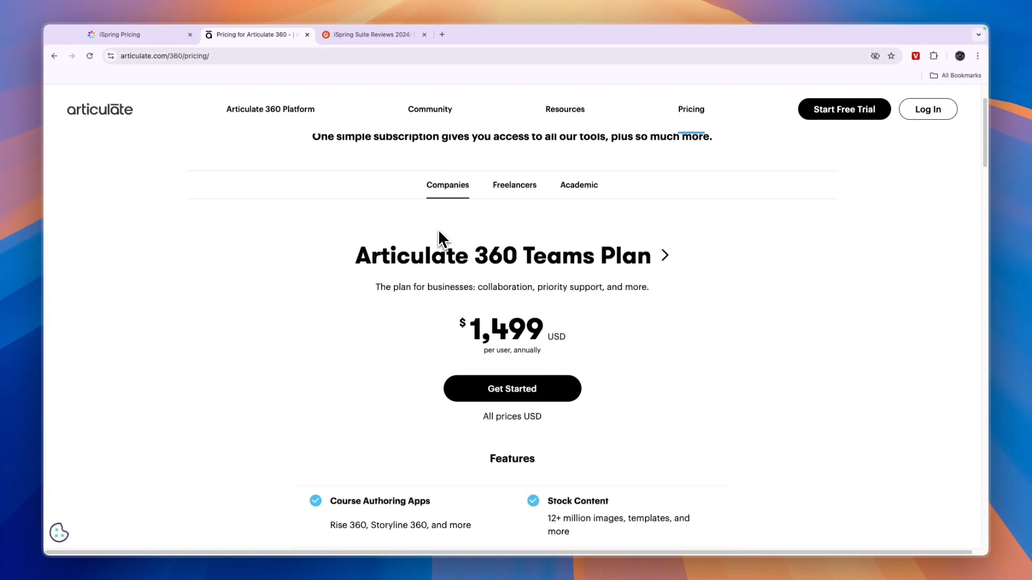
pyautogui.moveTo(480, 263)
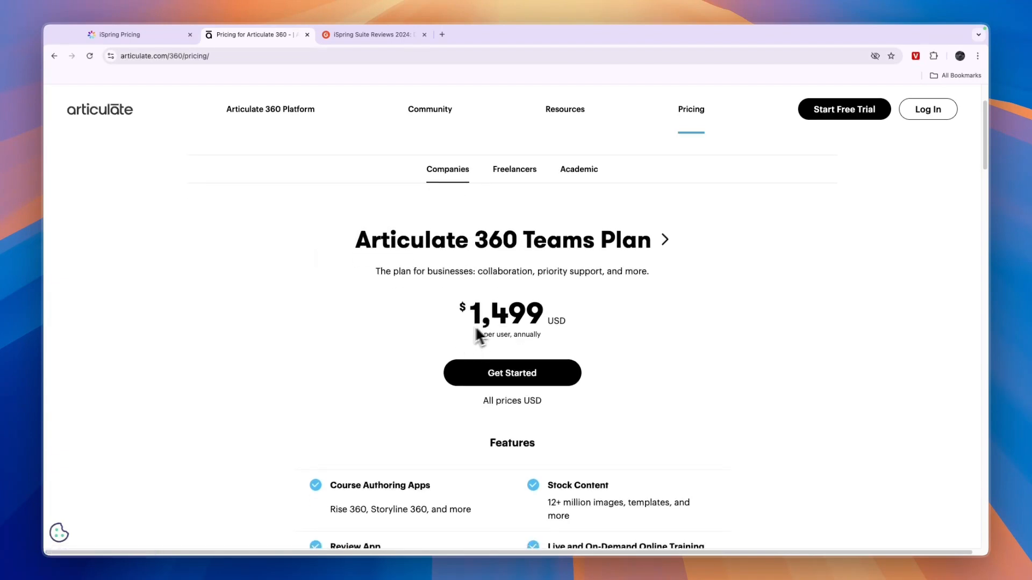
pyautogui.moveTo(524, 354)
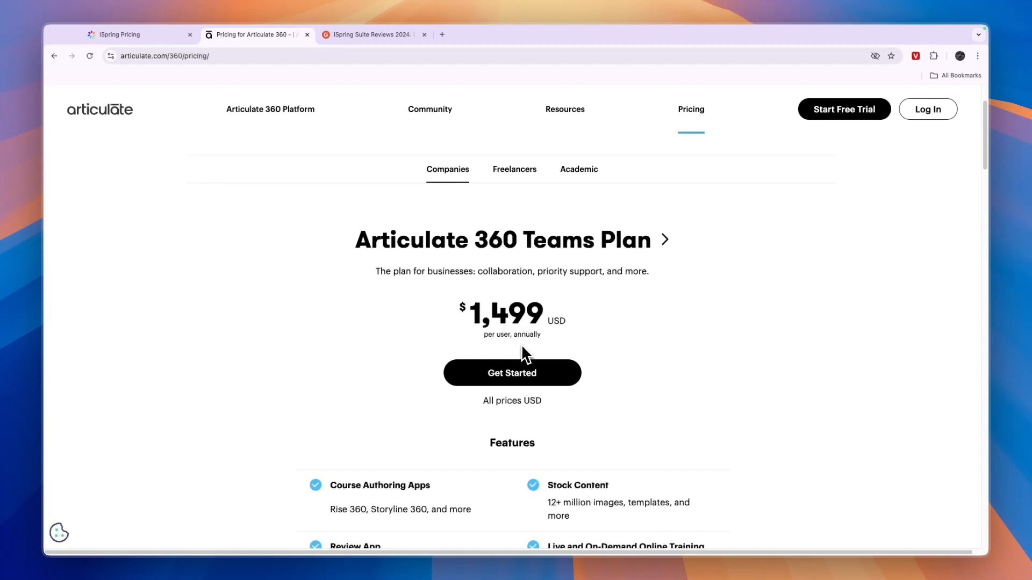
pyautogui.scroll(-3)
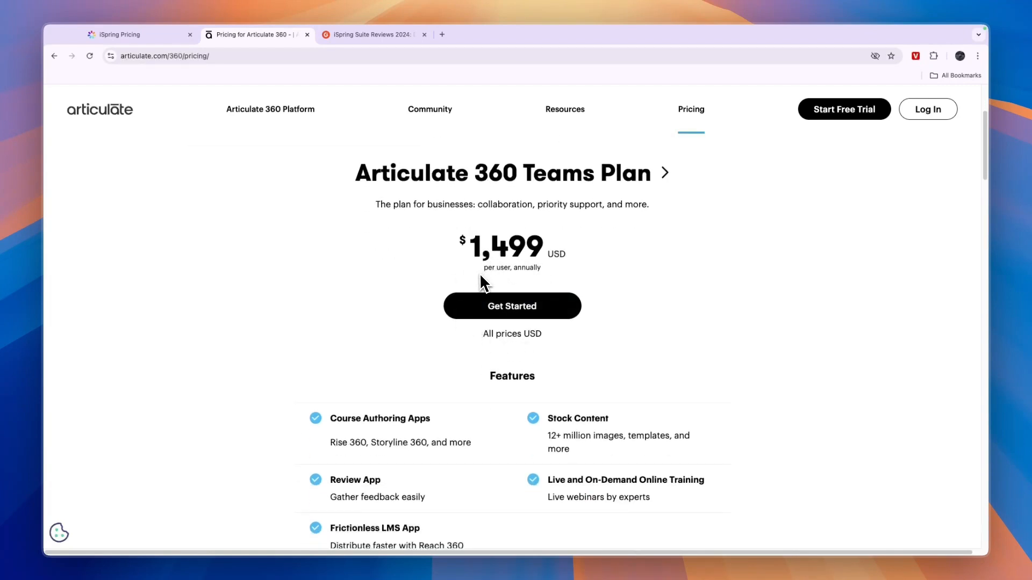
pyautogui.scroll(-3)
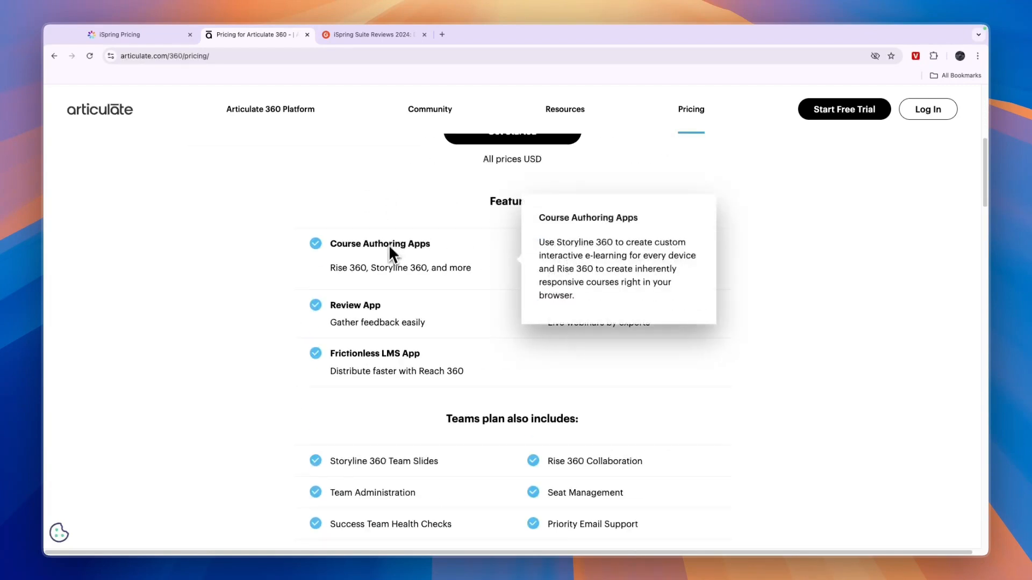
pyautogui.moveTo(447, 308)
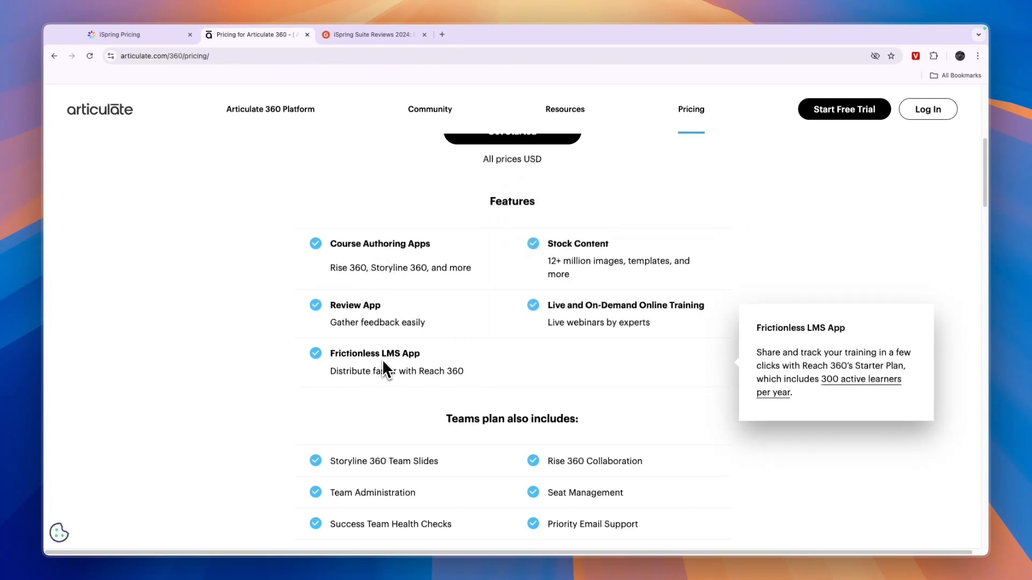
pyautogui.moveTo(567, 265)
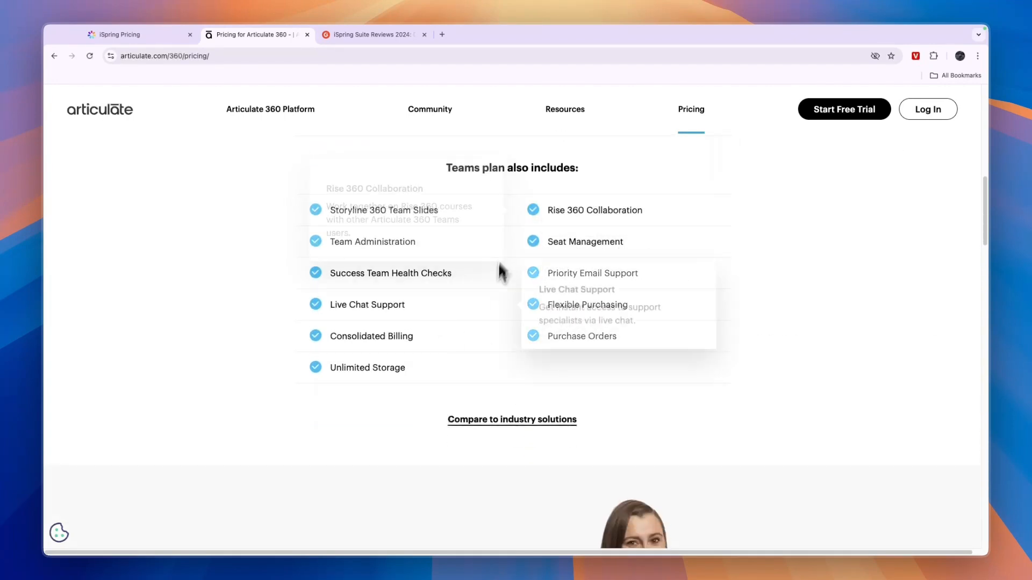
# Review Articulate 360 Freelancer pricing: Personal Plan $1,199 and Teams Plan $1,499.
pyautogui.click(514, 265)
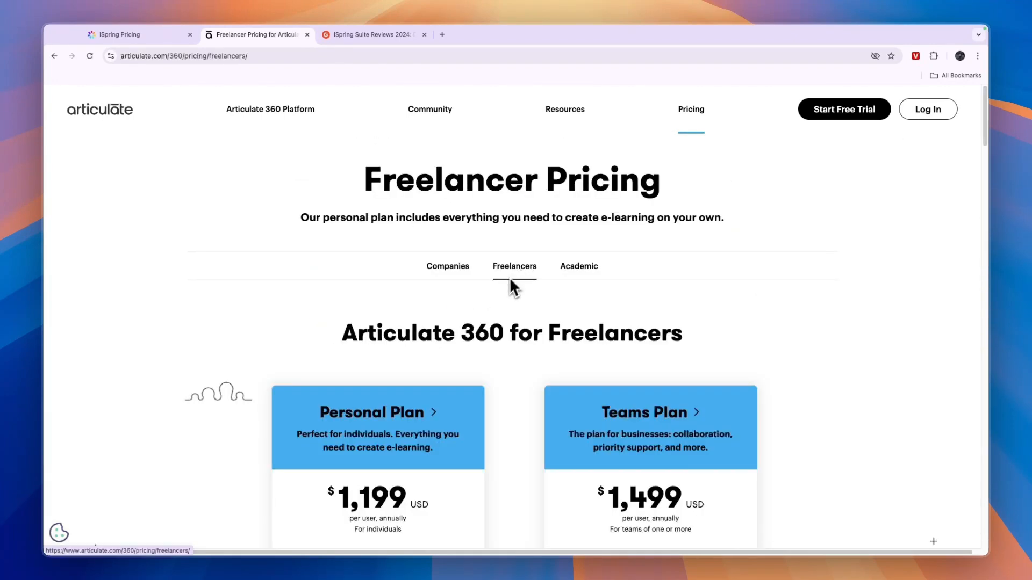
pyautogui.scroll(-3)
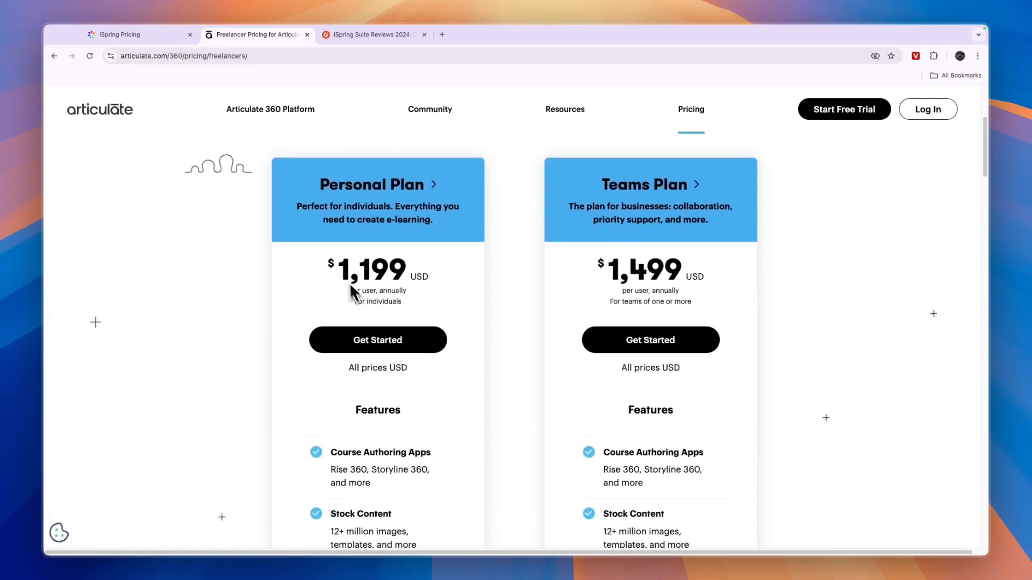
pyautogui.moveTo(329, 268); pyautogui.dragTo(405, 301)
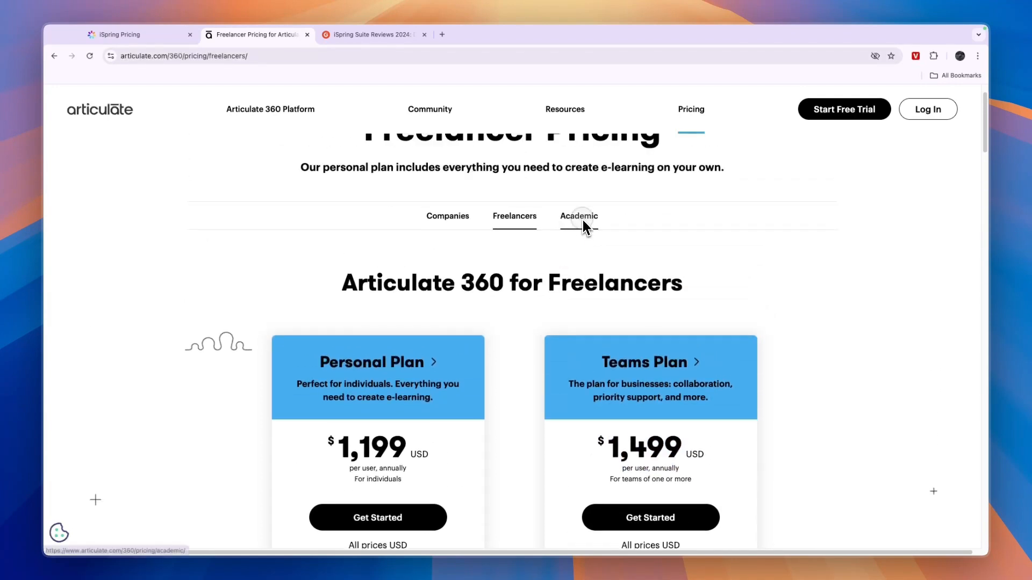
# Review Articulate 360 Academic pricing: Personal $899 and Teams $1,124 with features.
pyautogui.click(579, 216)
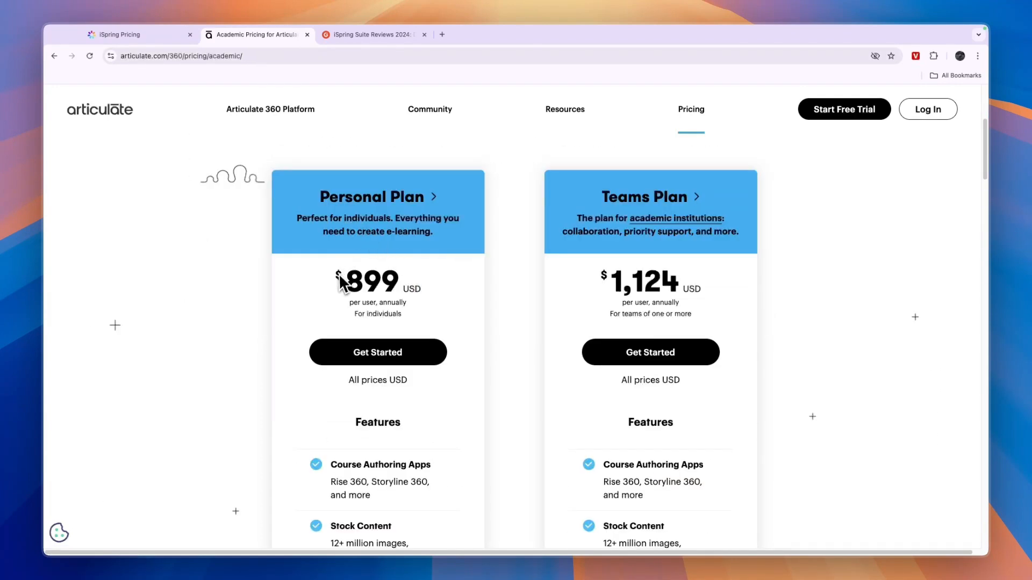
pyautogui.doubleClick(374, 281)
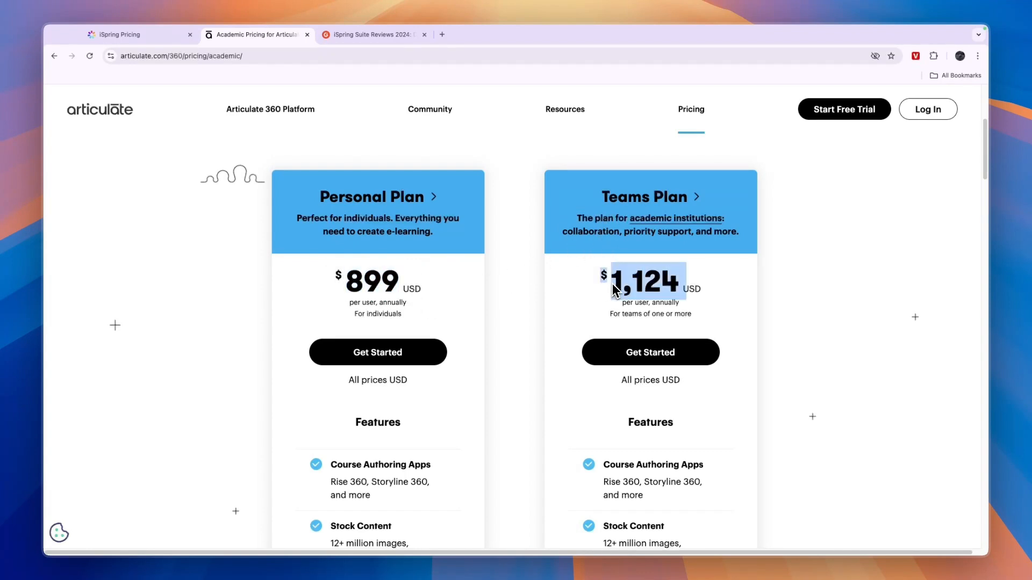
pyautogui.scroll(-3)
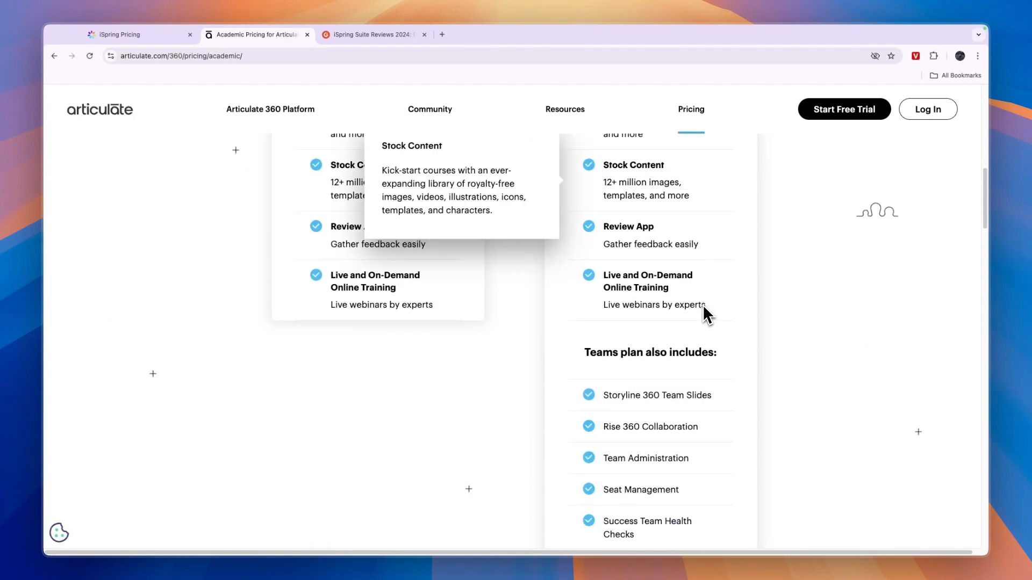
pyautogui.scroll(3)
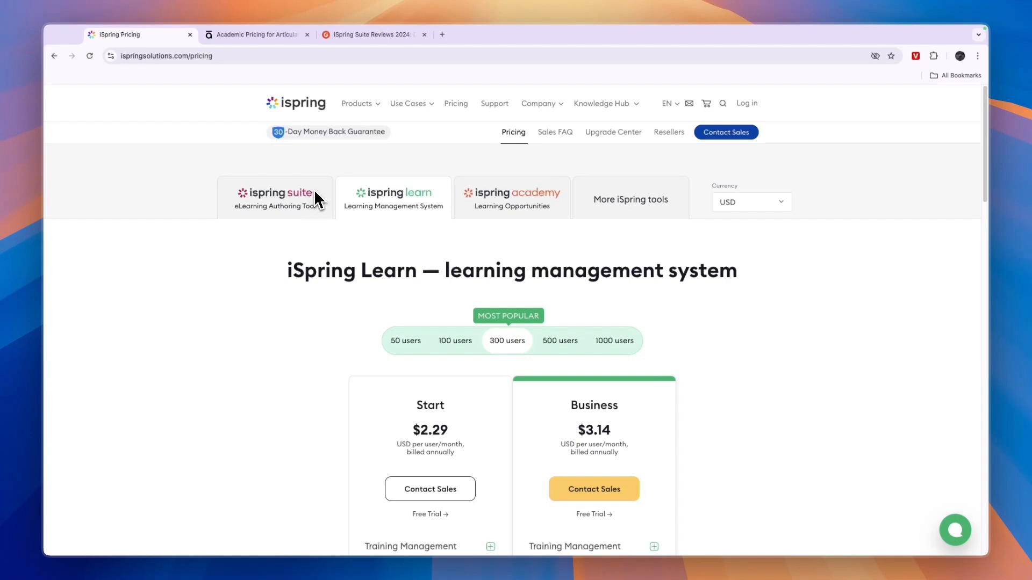
# Return to the iSpring homepage via the logo and browse the product carousel.
pyautogui.click(296, 103)
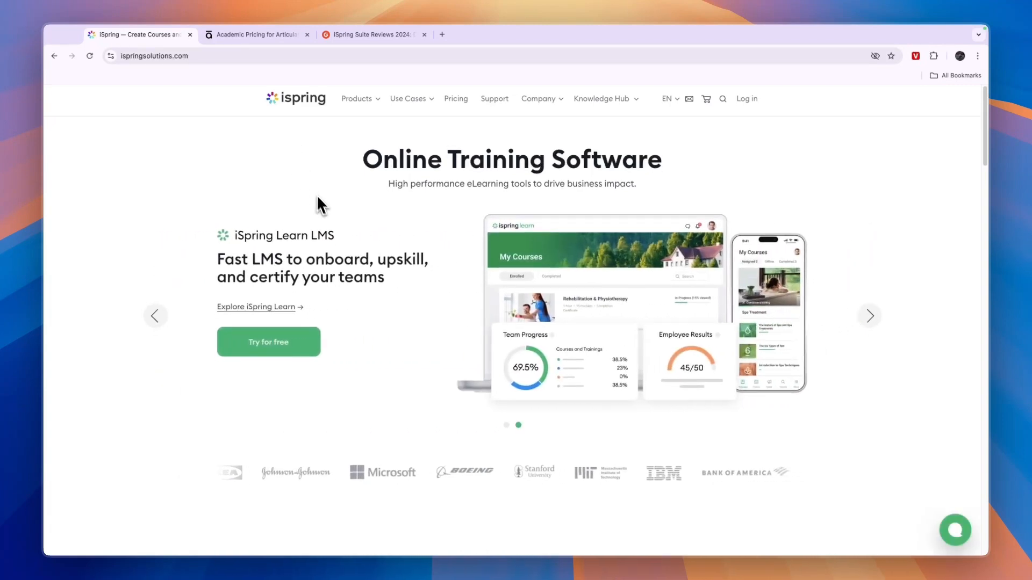
pyautogui.scroll(-3)
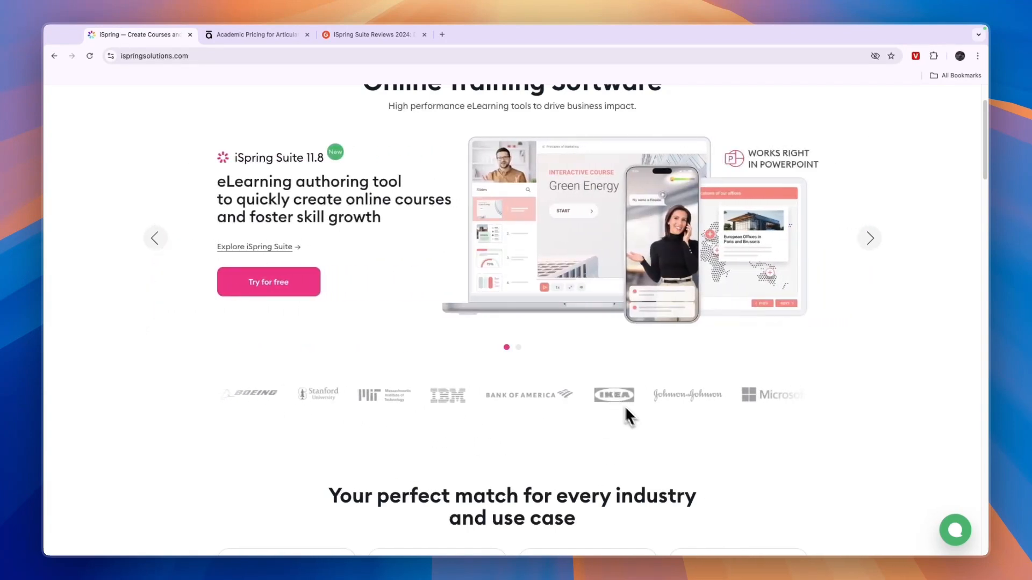
# View iSpring Suite's G2 reviews (4.5 stars, 636 reviews) after dismissing the sign-up popup.
pyautogui.click(372, 35)
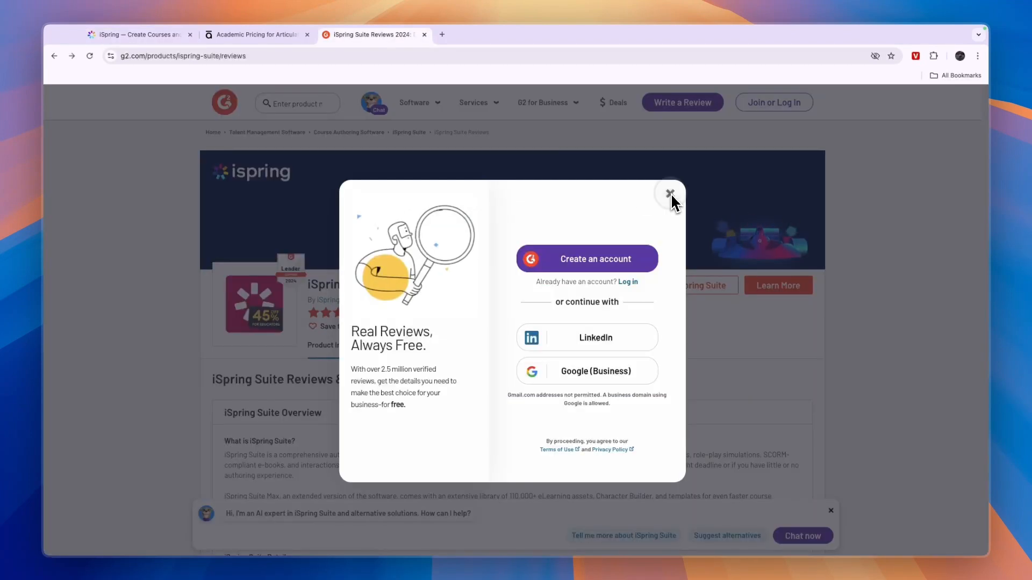
pyautogui.click(670, 194)
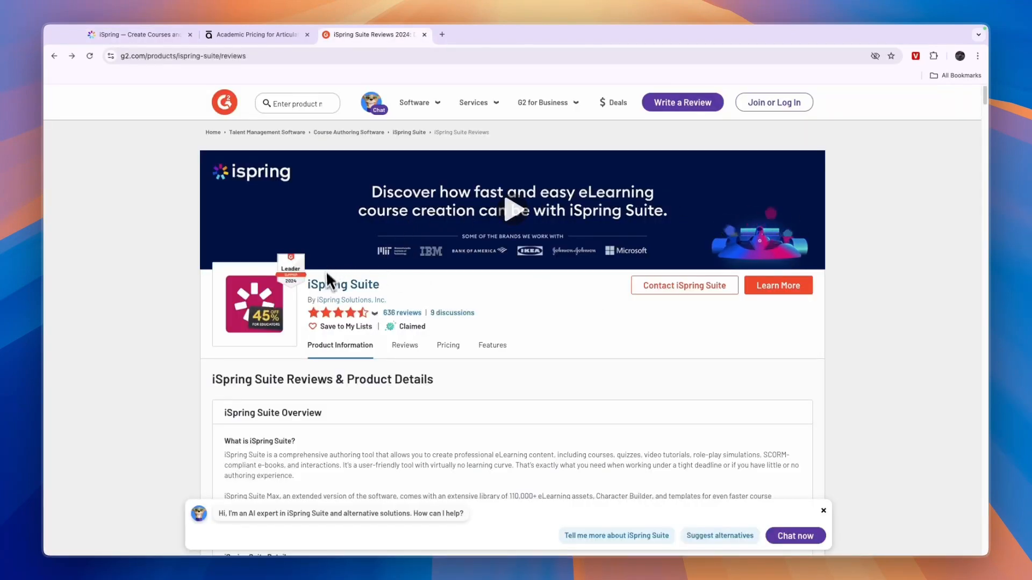
pyautogui.click(136, 34)
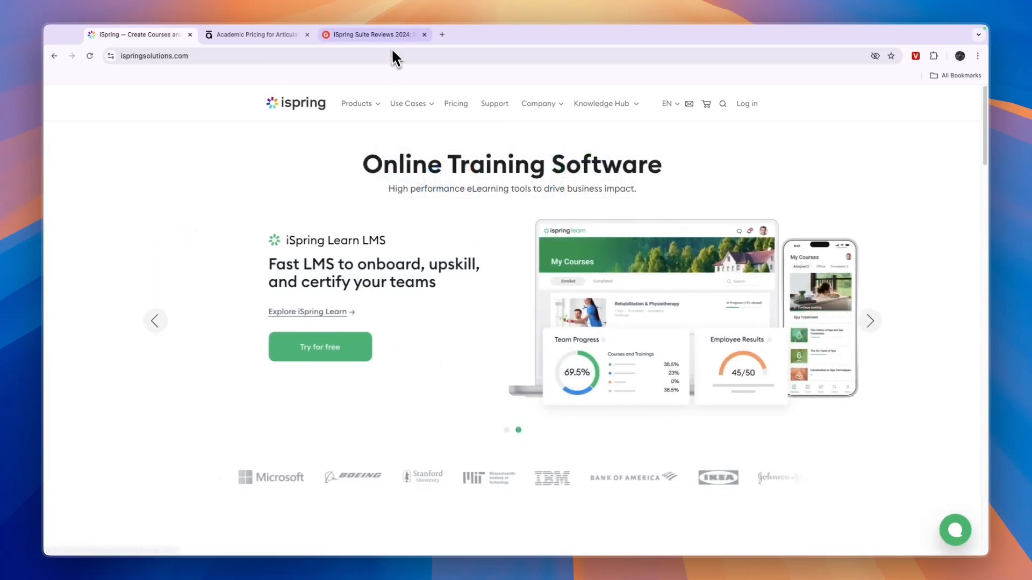
pyautogui.click(369, 34)
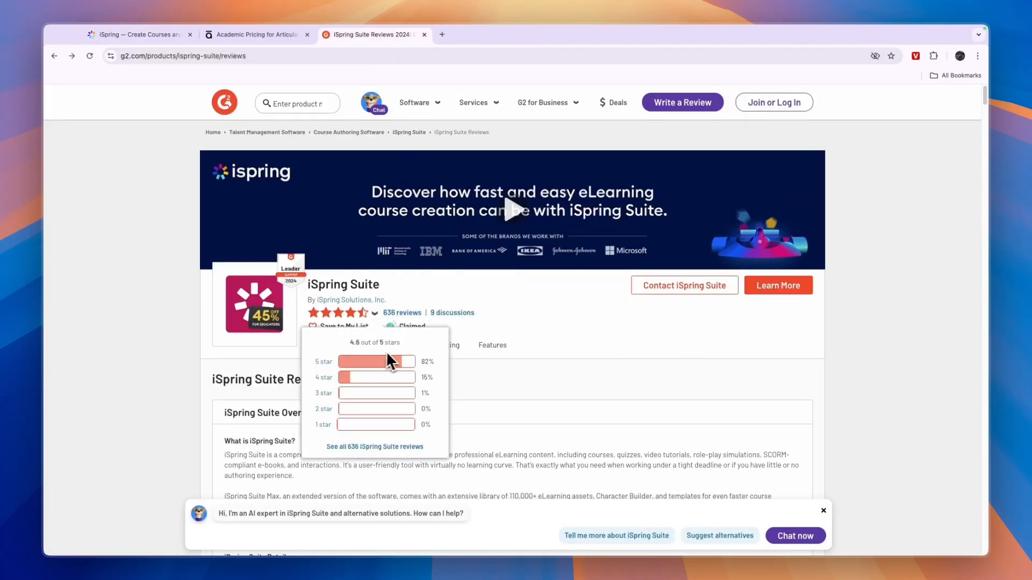
# Search G2 for Articulate 360, scroll its 147 reviews and pricing, then return to iSpring.
pyautogui.write('Articulate 360')
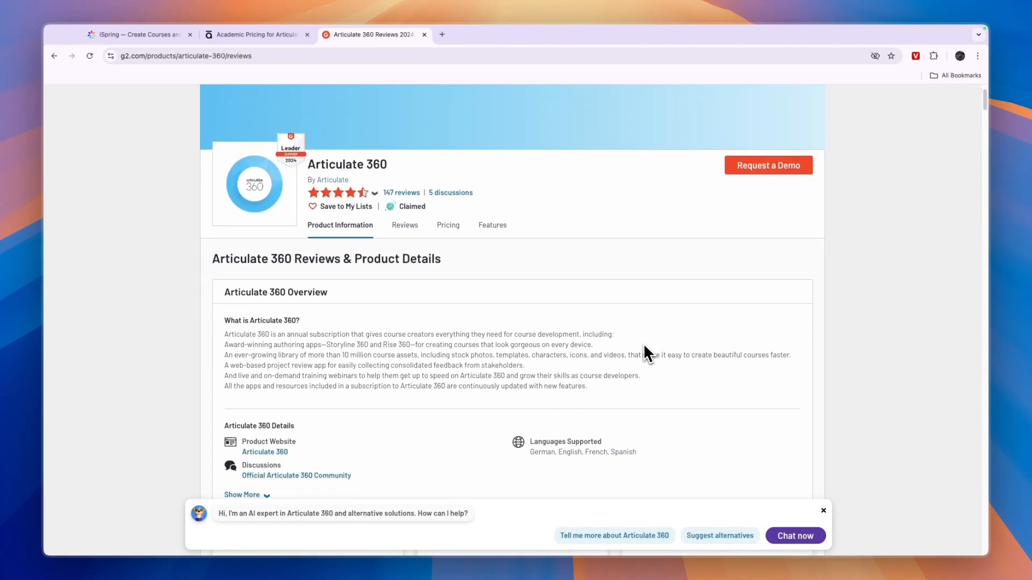
pyautogui.scroll(-3)
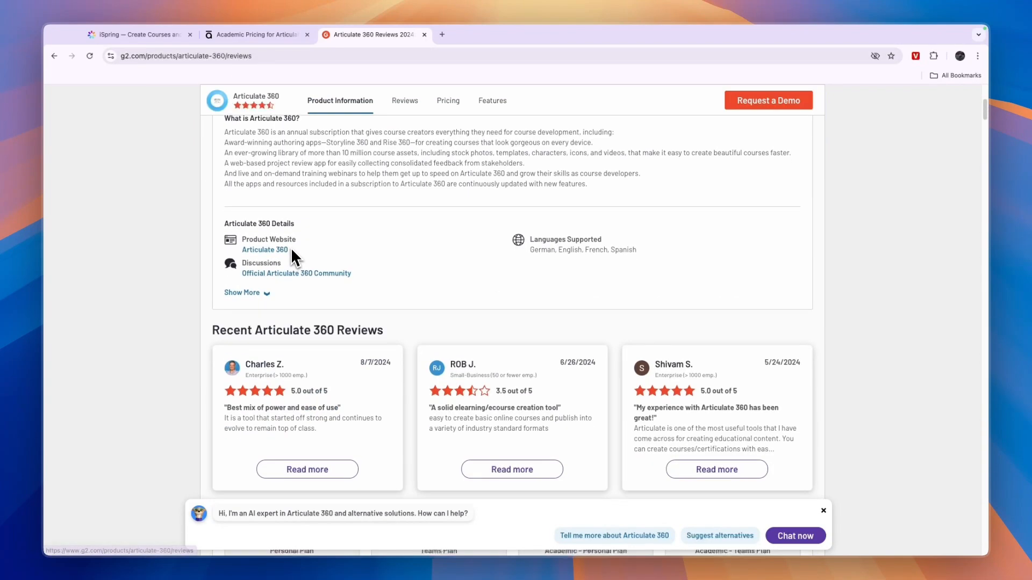
pyautogui.scroll(-3)
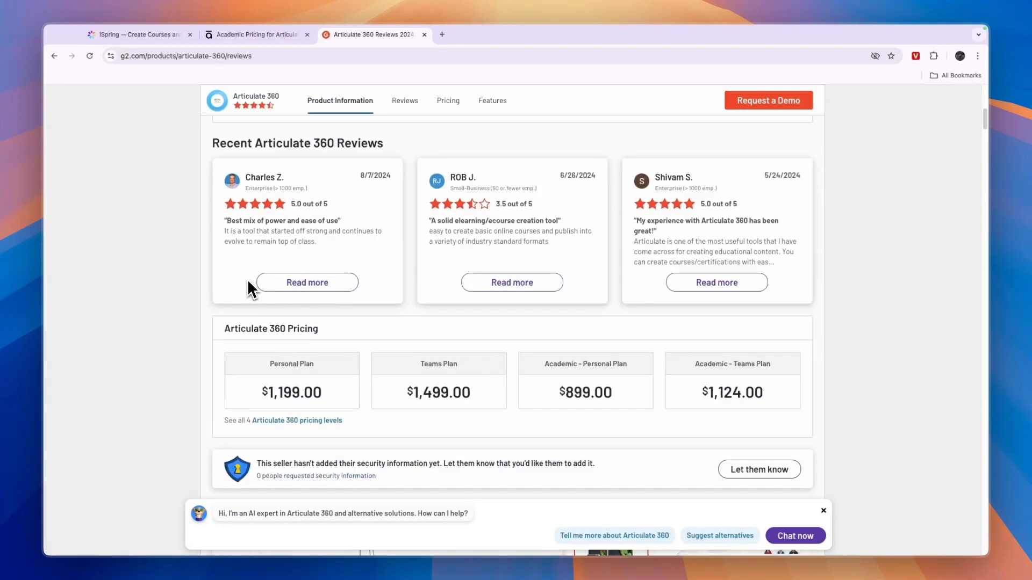
pyautogui.click(138, 34)
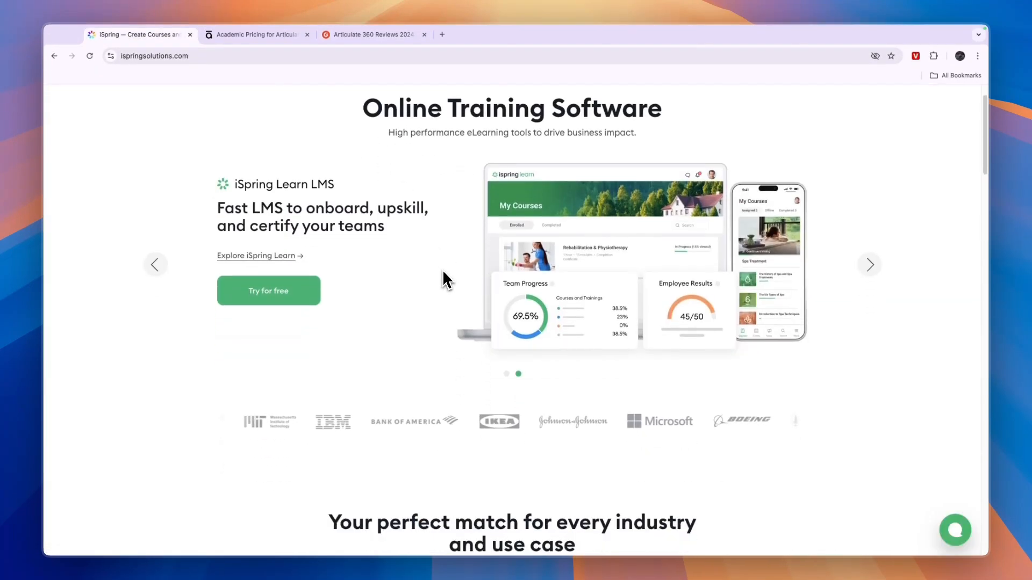
# Scroll through the iSpring homepage, then bring back the Articulate 360 Academic Pricing tab ($899 Personal, $1,124 Teams).
pyautogui.scroll(-3)
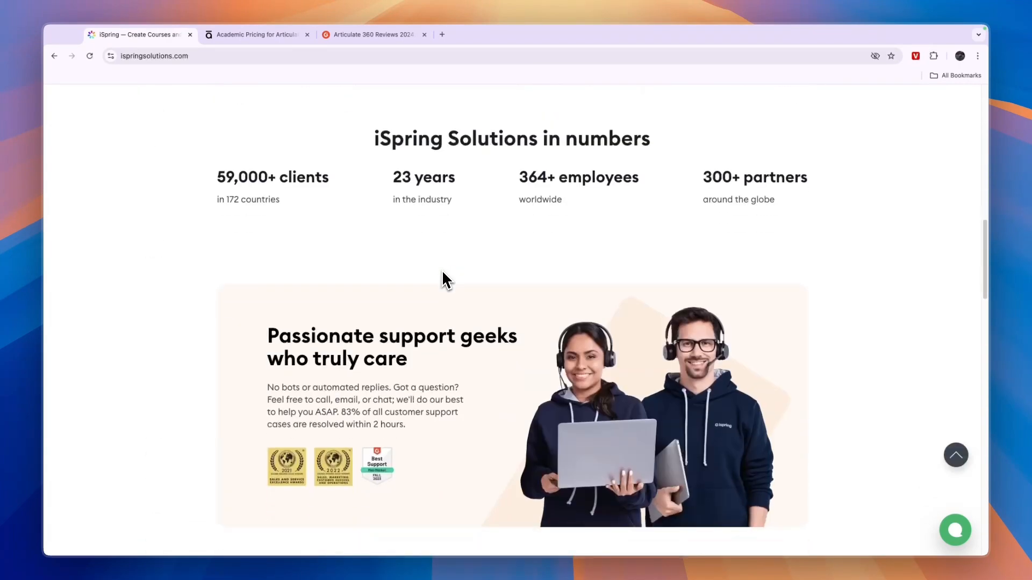
pyautogui.scroll(-3)
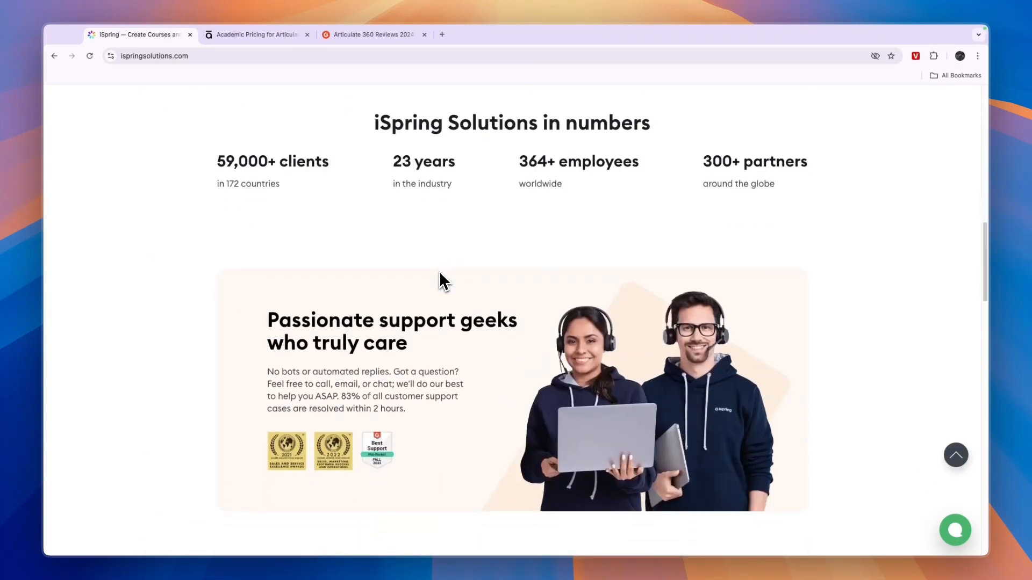
pyautogui.scroll(-3)
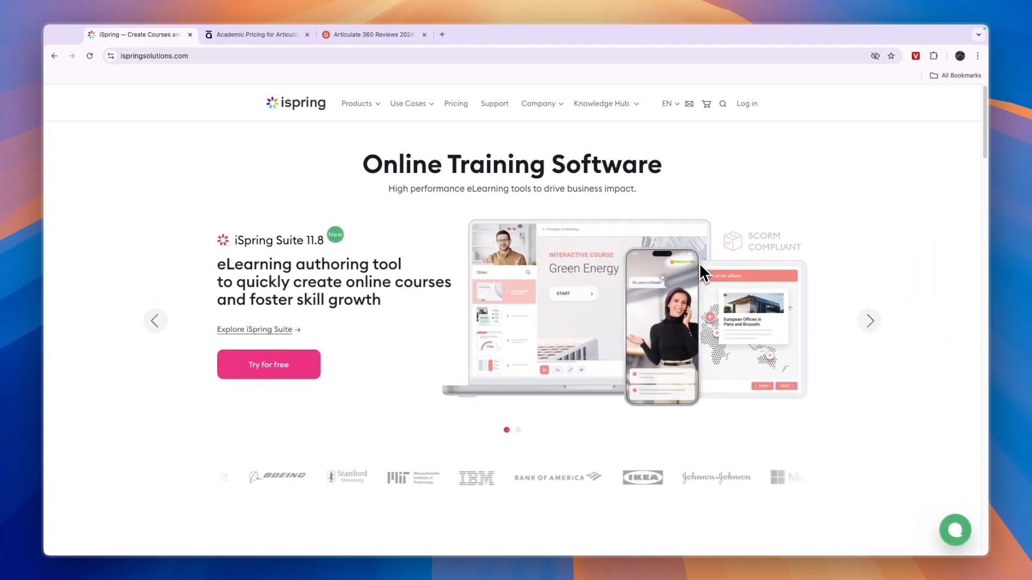
pyautogui.click(257, 34)
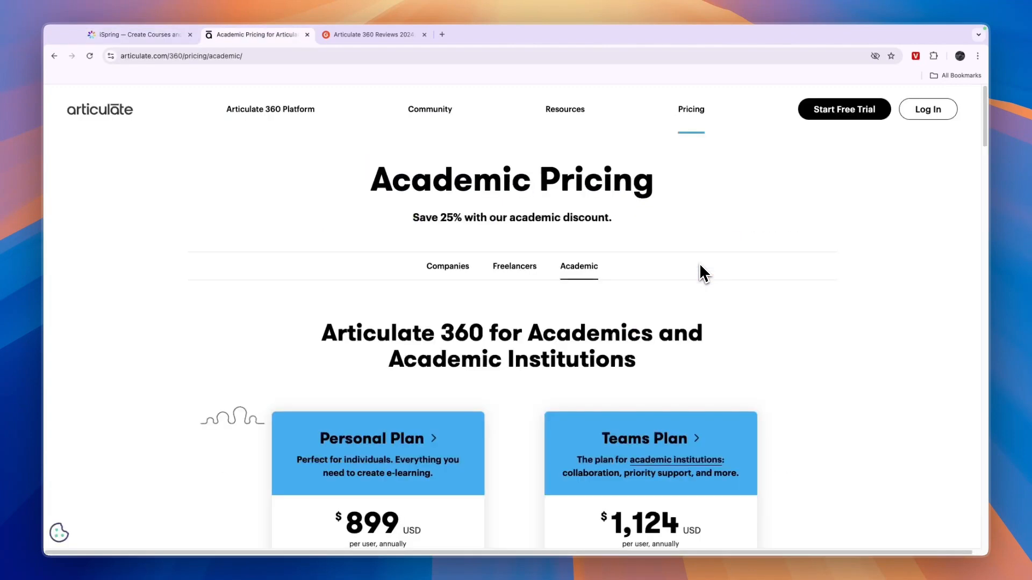